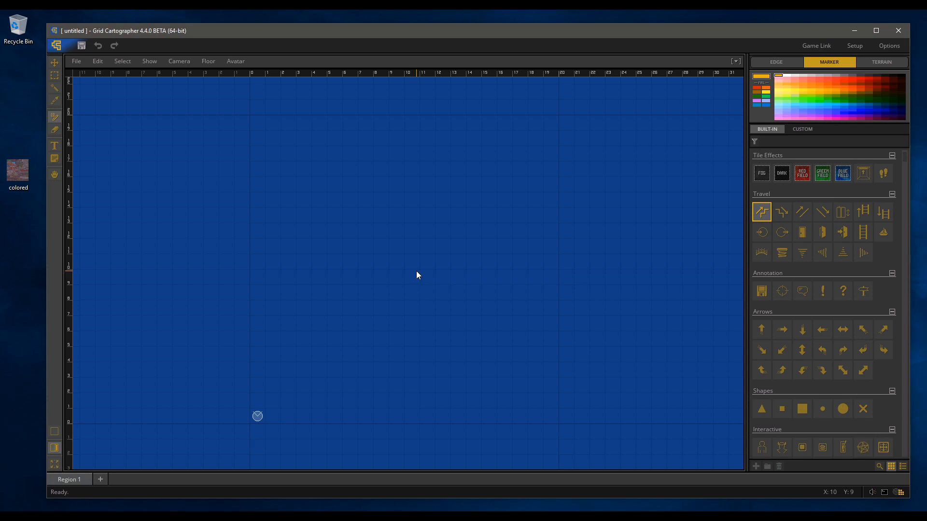
# - Show the EDGE palette of wall edge pieces on the blank map
pyautogui.click(776, 61)
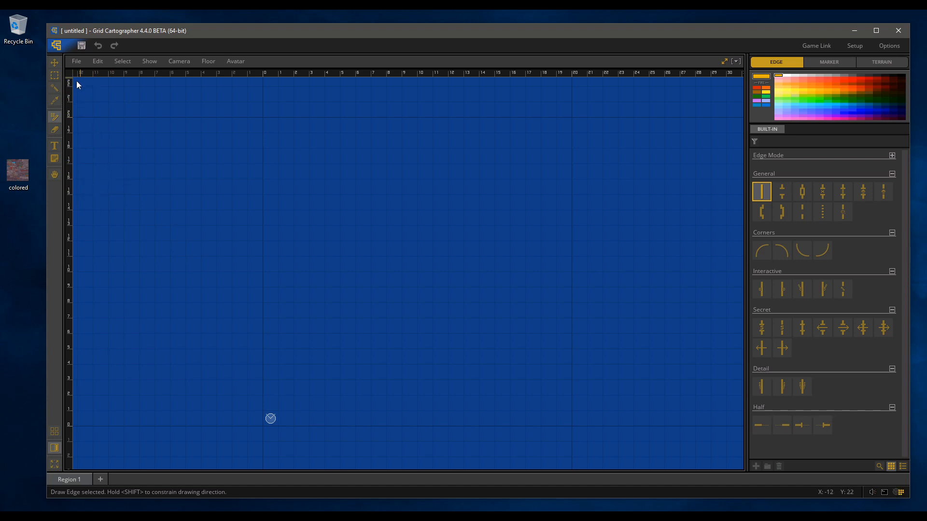
pyautogui.click(53, 63)
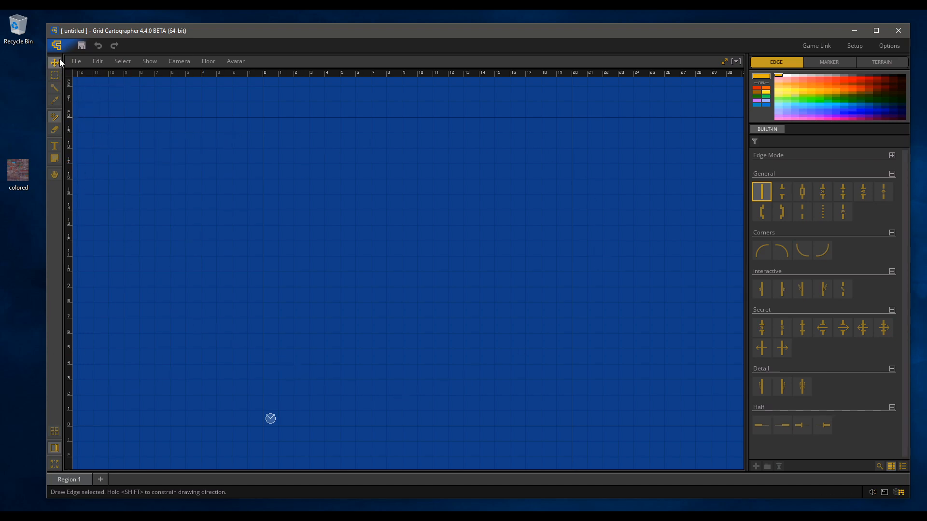
pyautogui.moveTo(54, 76)
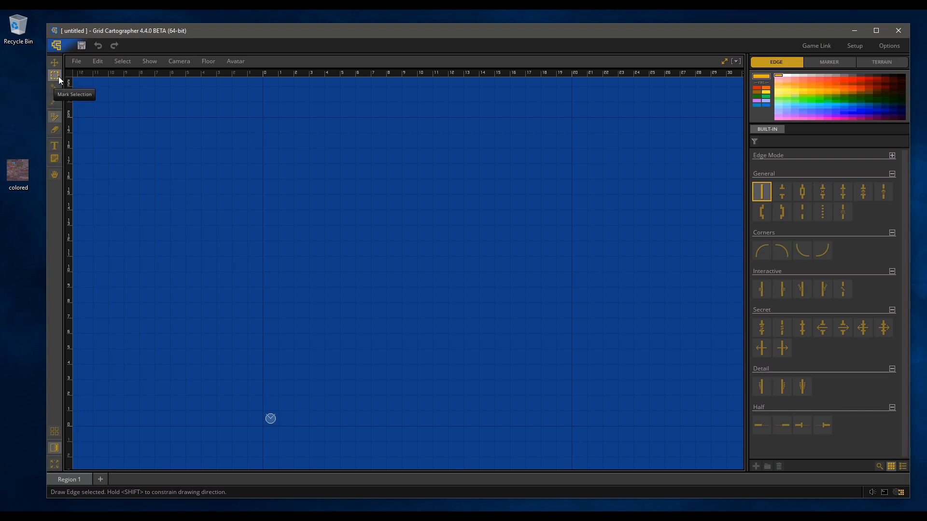
pyautogui.moveTo(54, 101)
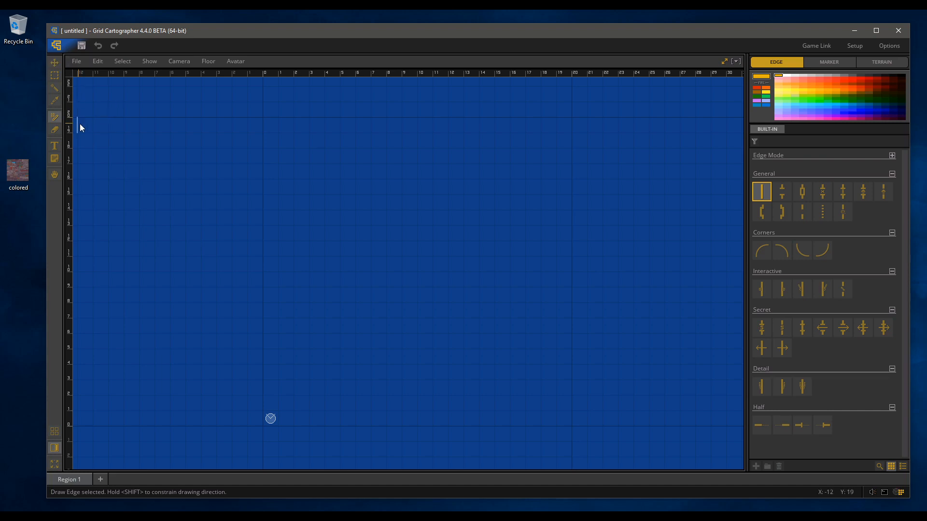
pyautogui.moveTo(54, 116)
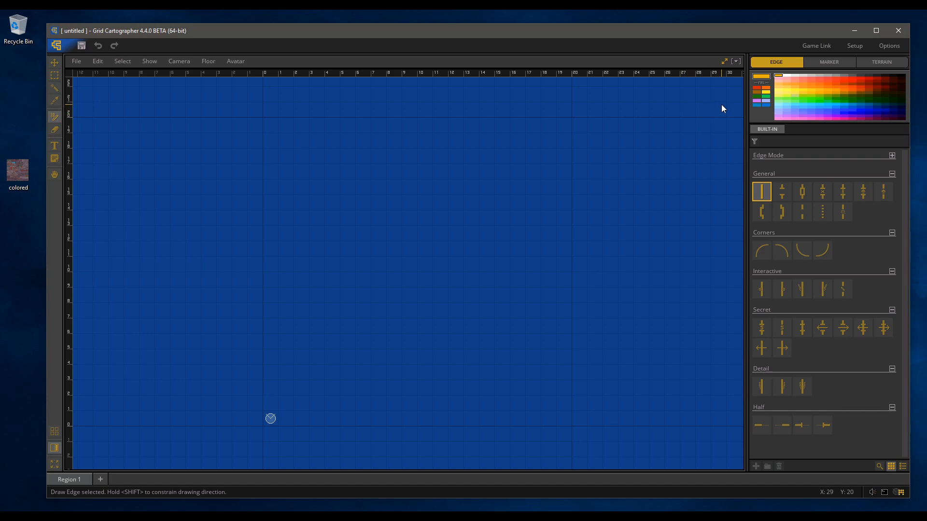
pyautogui.moveTo(405, 224)
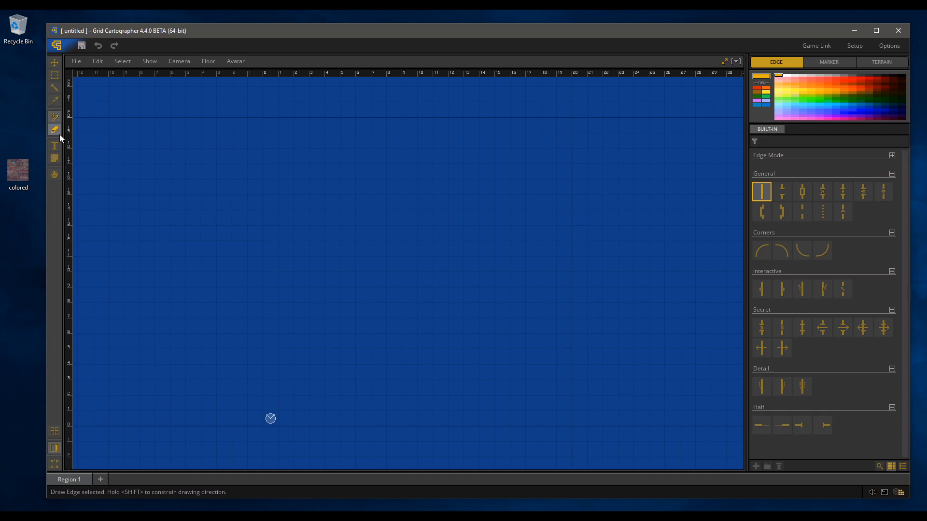
pyautogui.moveTo(55, 145)
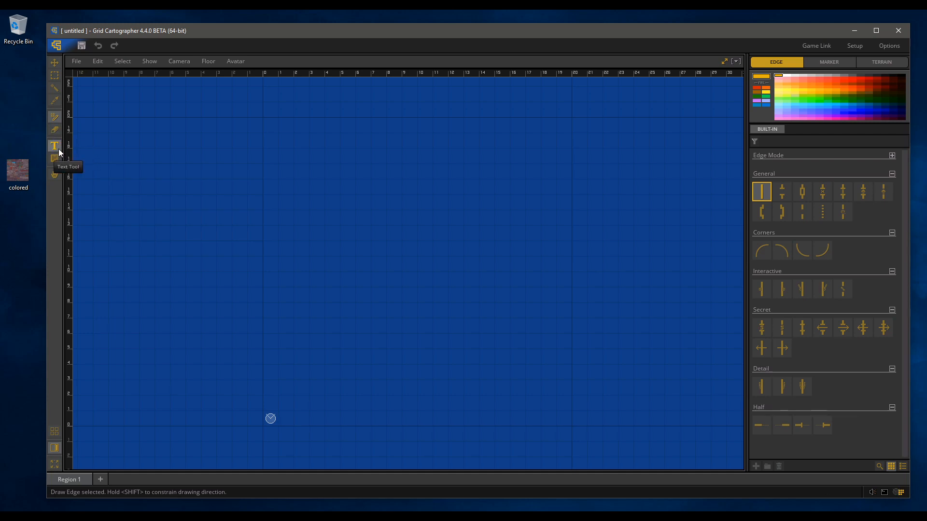
pyautogui.moveTo(68, 177)
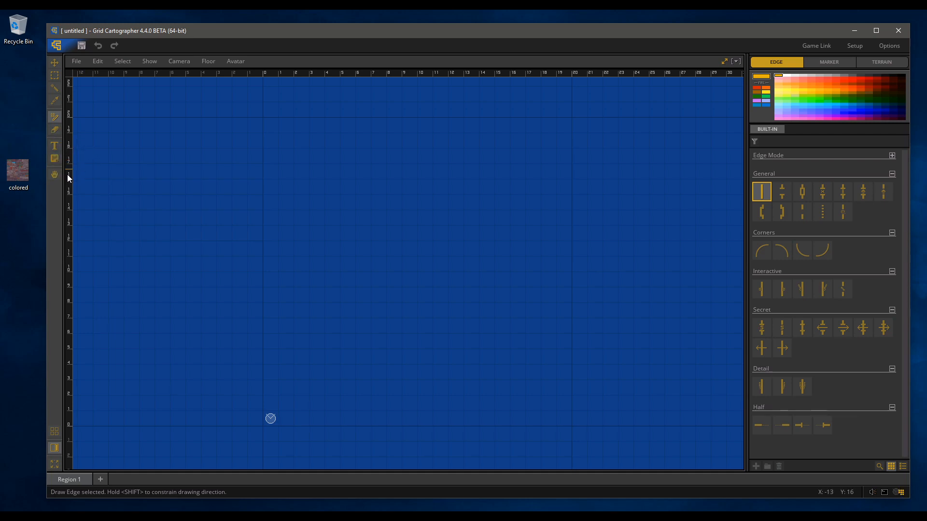
pyautogui.moveTo(381, 272)
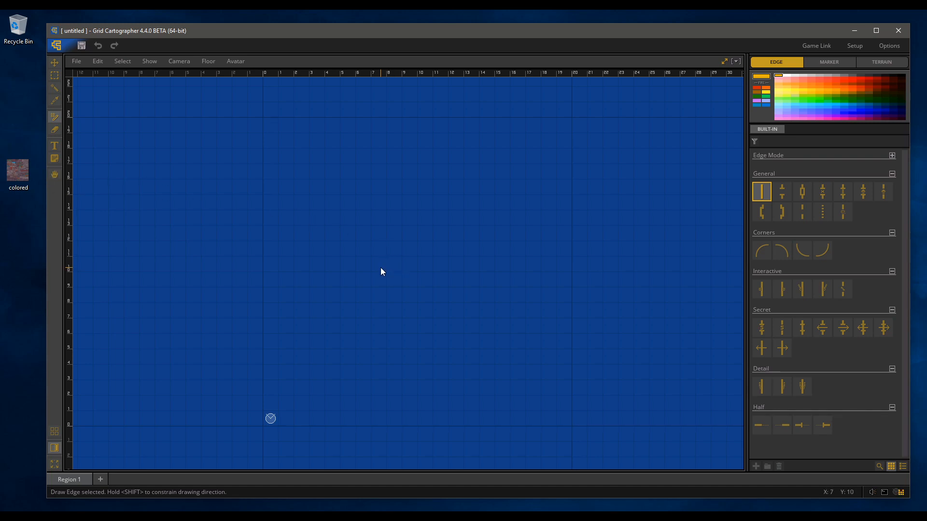
pyautogui.moveTo(486, 211)
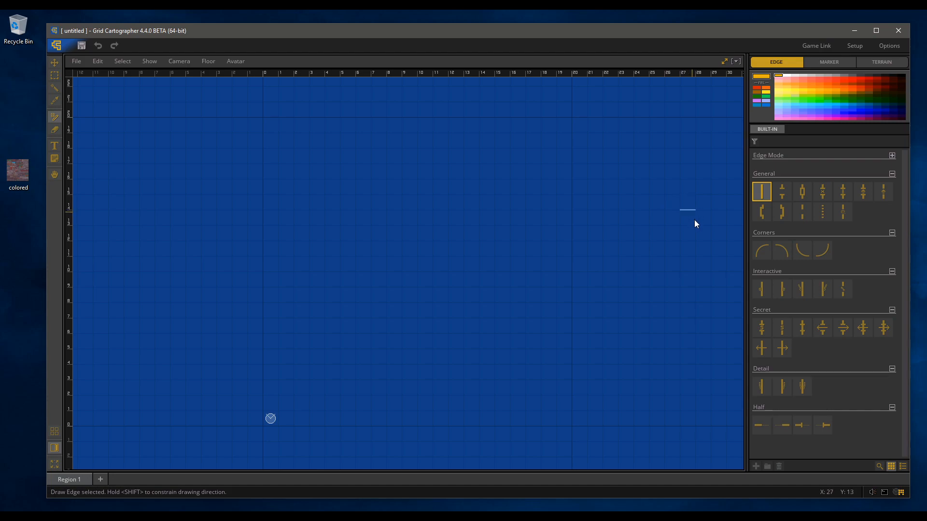
pyautogui.moveTo(734, 100)
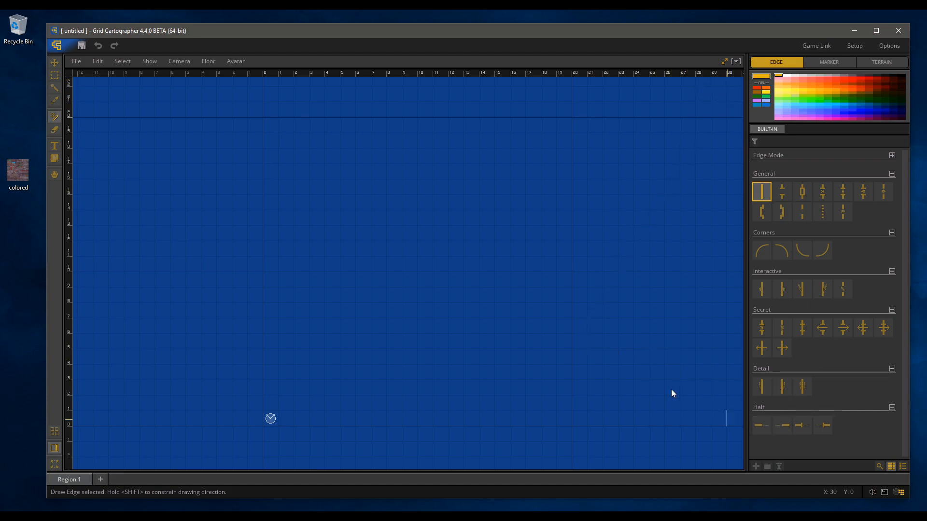
pyautogui.moveTo(404, 214)
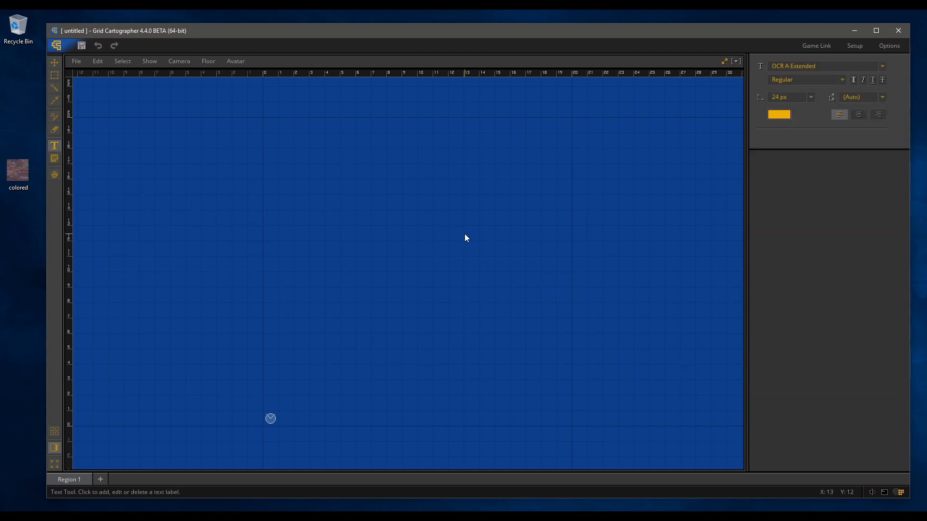
pyautogui.moveTo(670, 238)
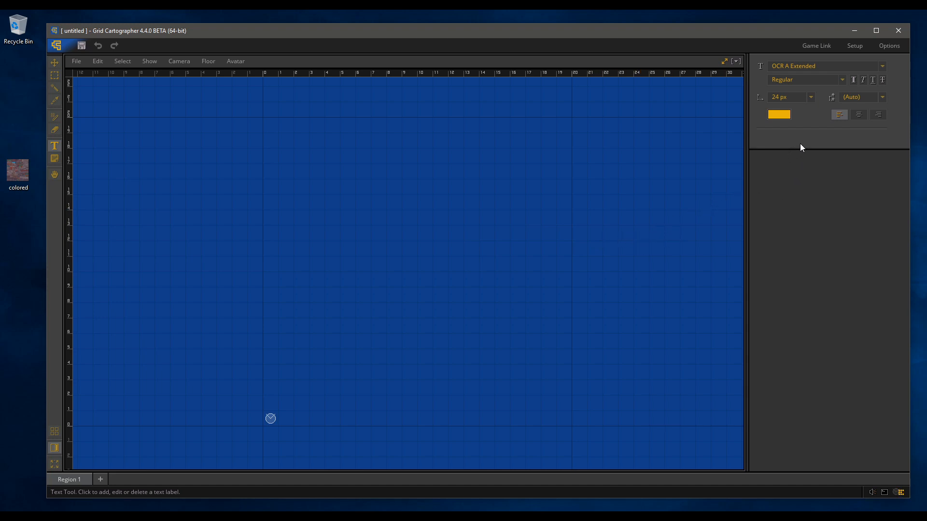
pyautogui.moveTo(792, 259)
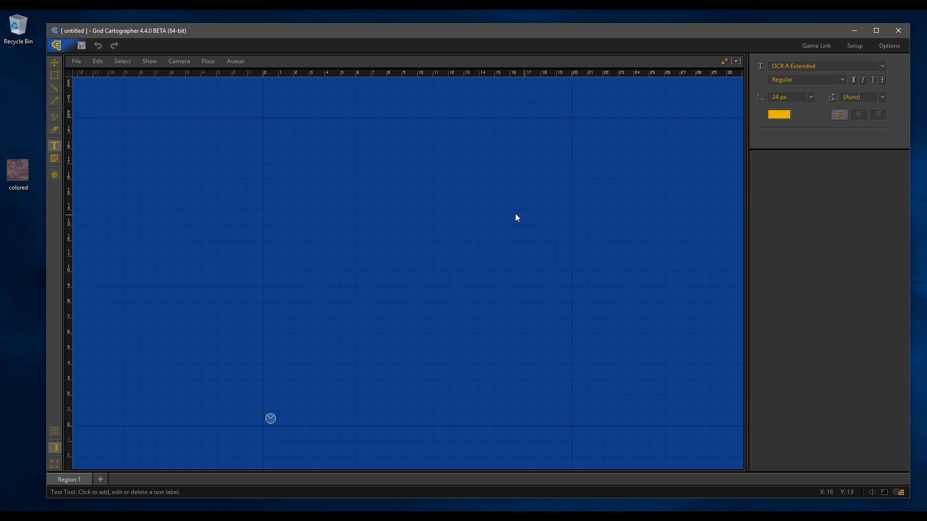
pyautogui.moveTo(814, 302)
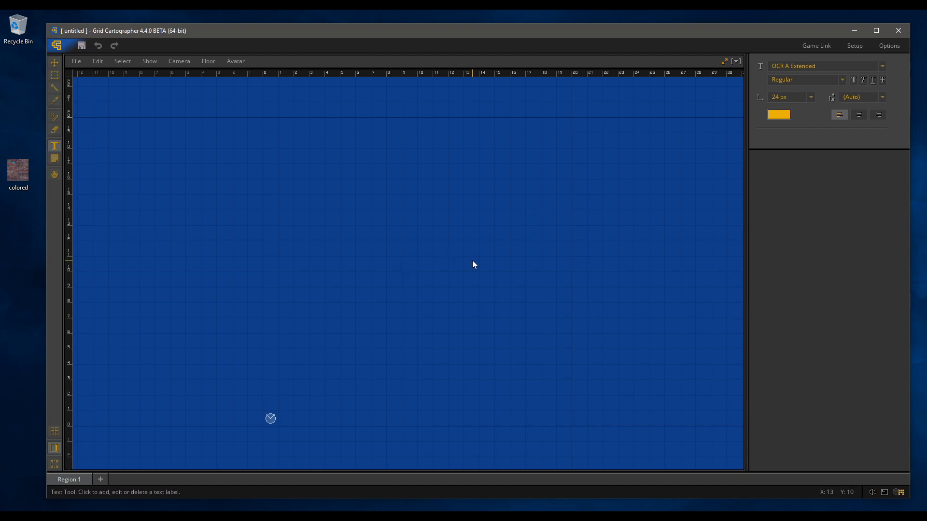
pyautogui.moveTo(432, 258)
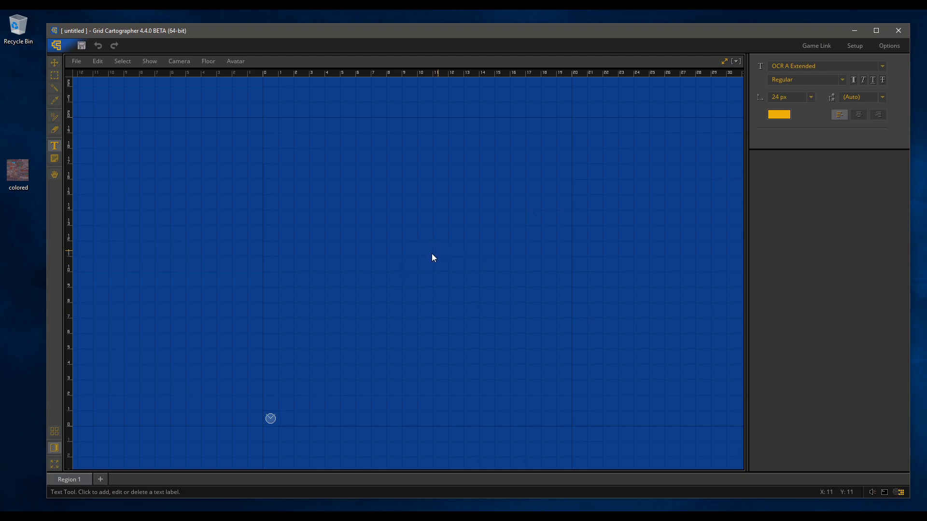
pyautogui.moveTo(443, 259)
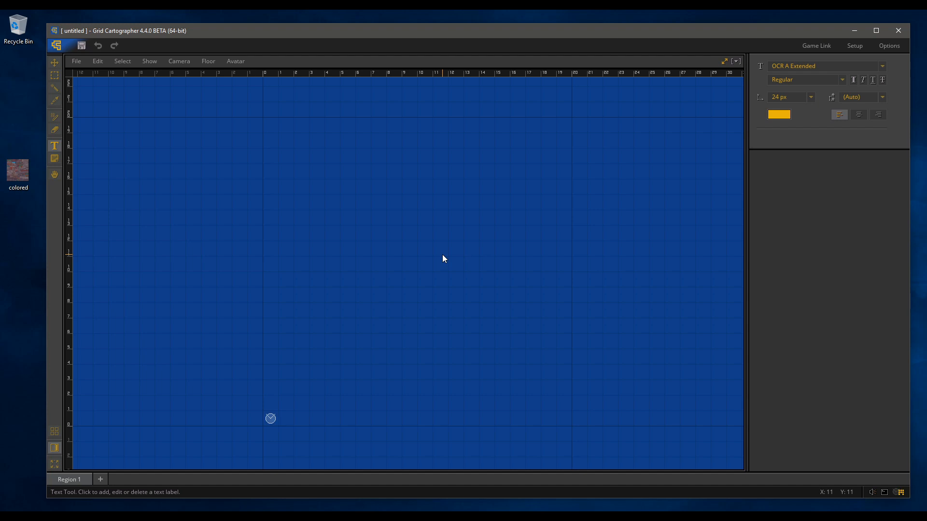
pyautogui.moveTo(376, 267)
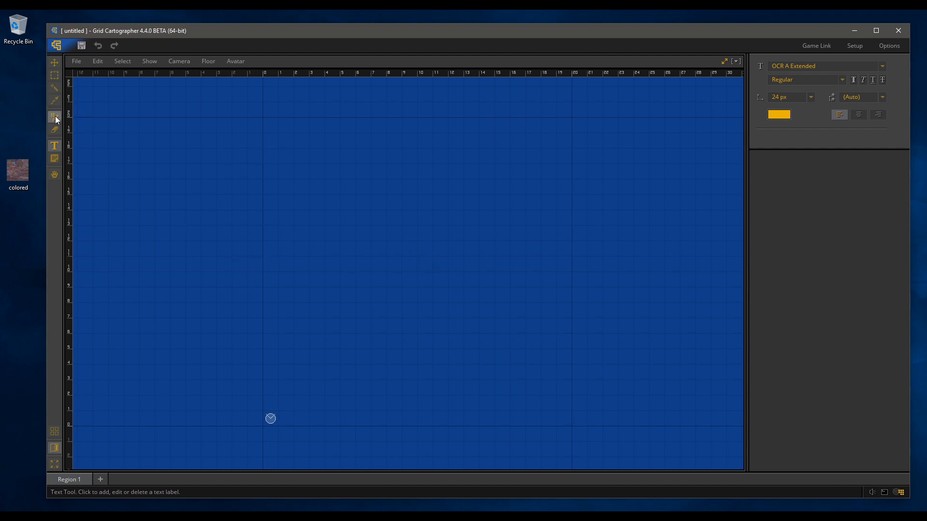
# - Set the ground brush to the Grid Cartographer 3 Inside terrain tile
pyautogui.click(55, 116)
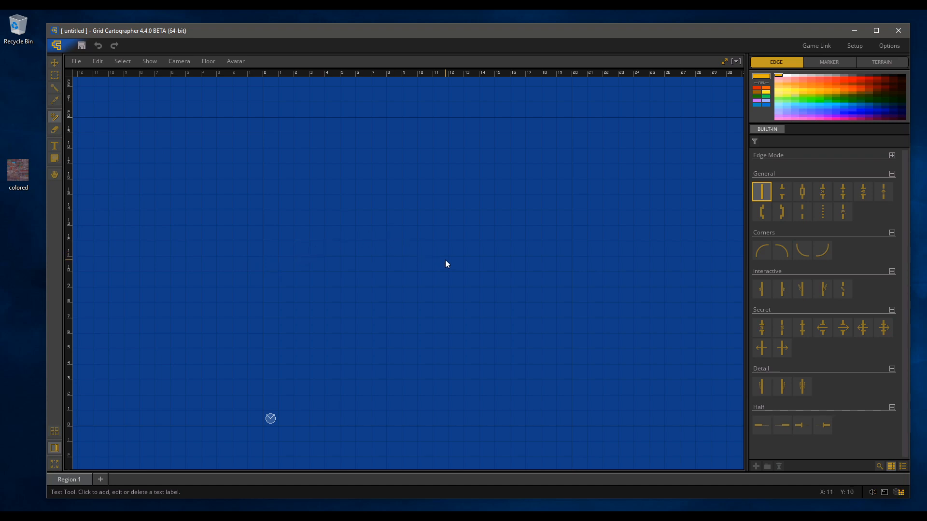
pyautogui.moveTo(684, 141)
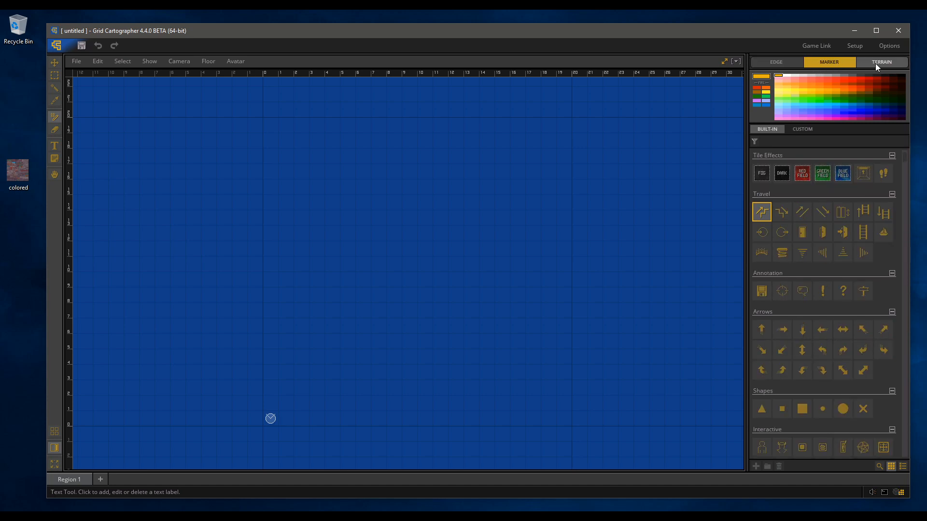
pyautogui.click(881, 62)
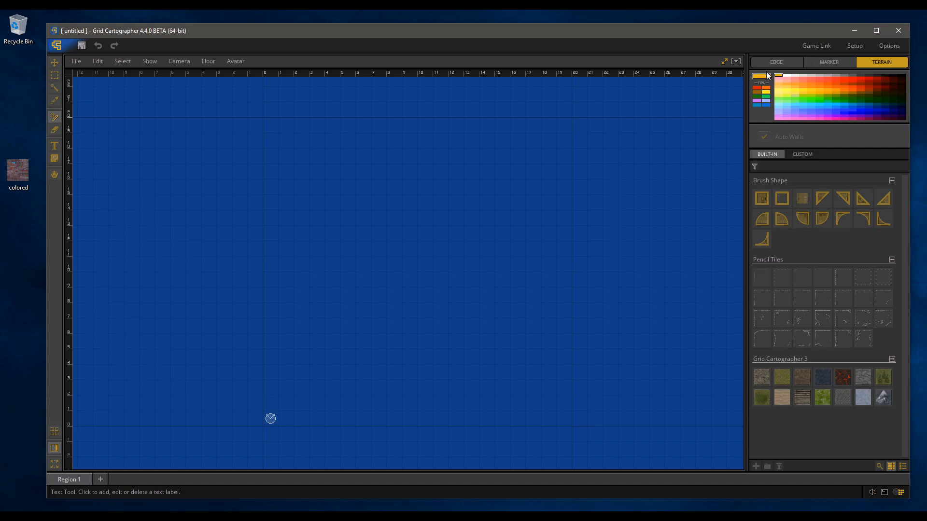
pyautogui.moveTo(825, 129)
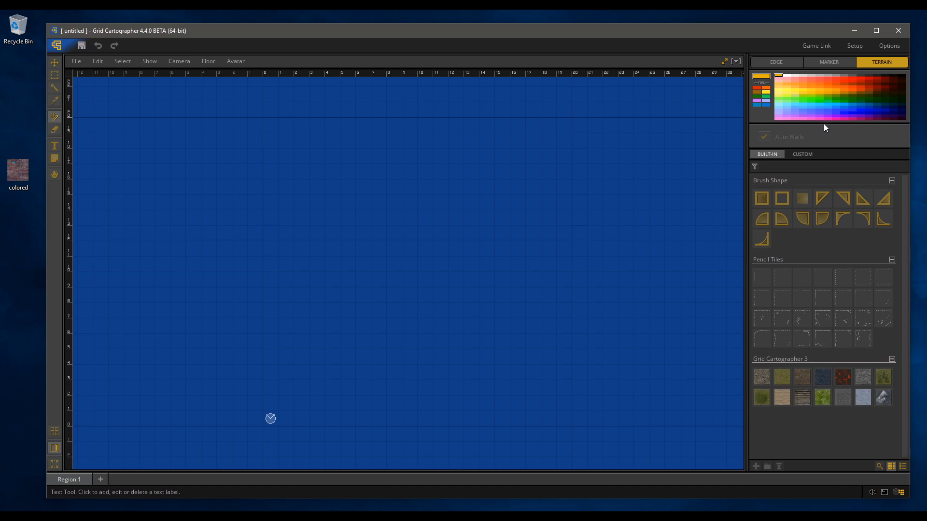
pyautogui.moveTo(850, 144)
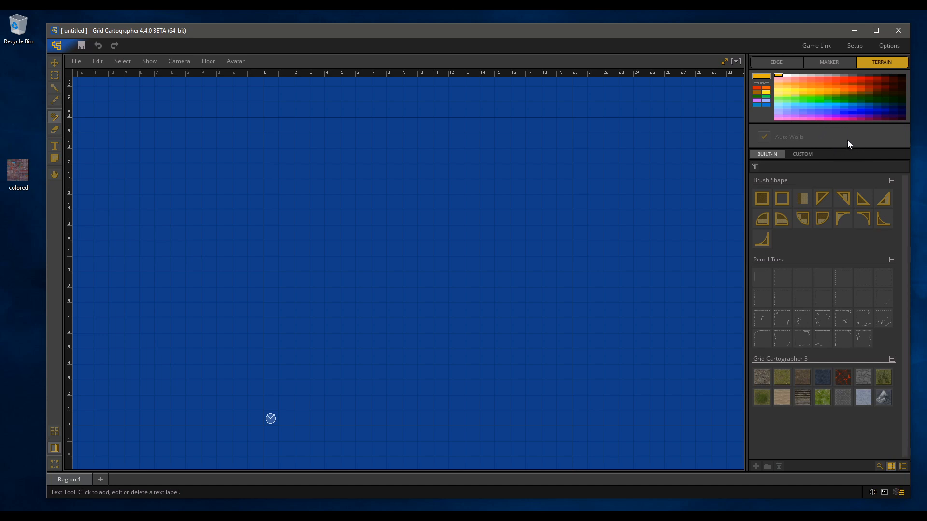
pyautogui.moveTo(827, 77)
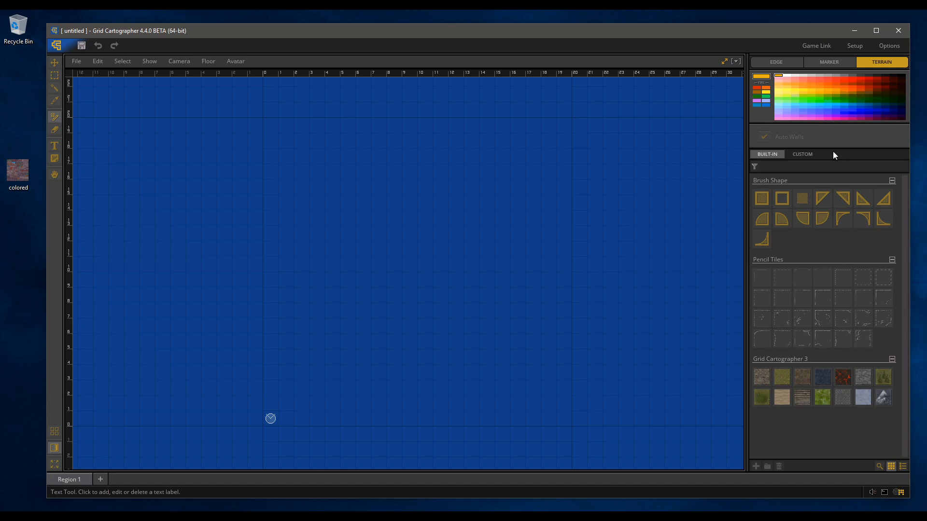
pyautogui.moveTo(818, 142)
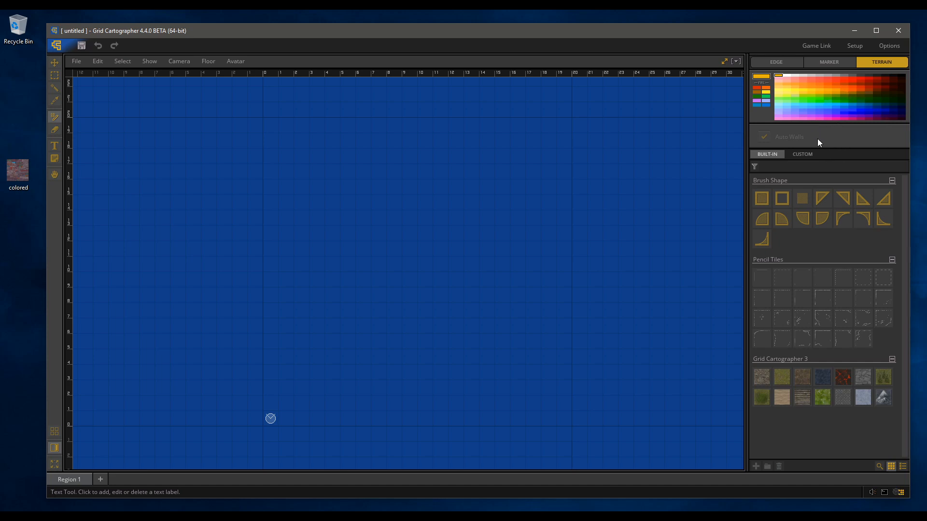
pyautogui.moveTo(795, 148)
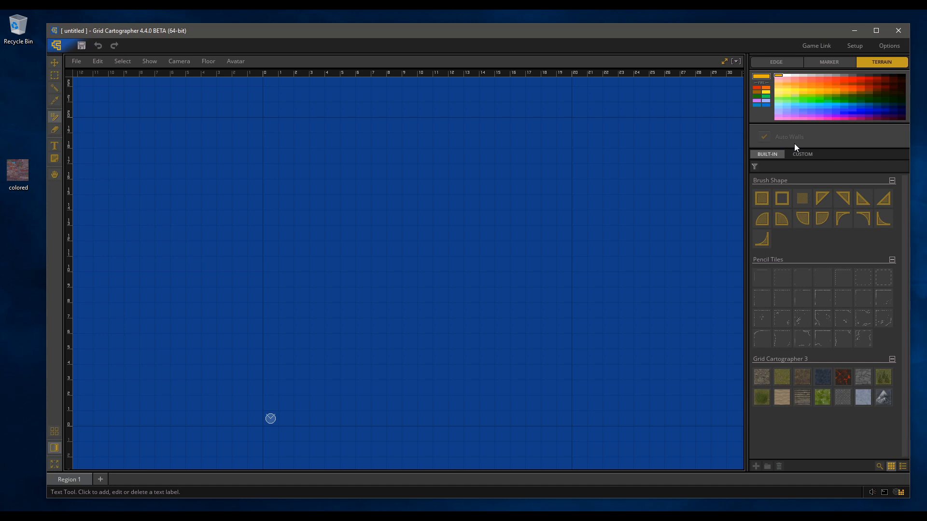
pyautogui.click(781, 298)
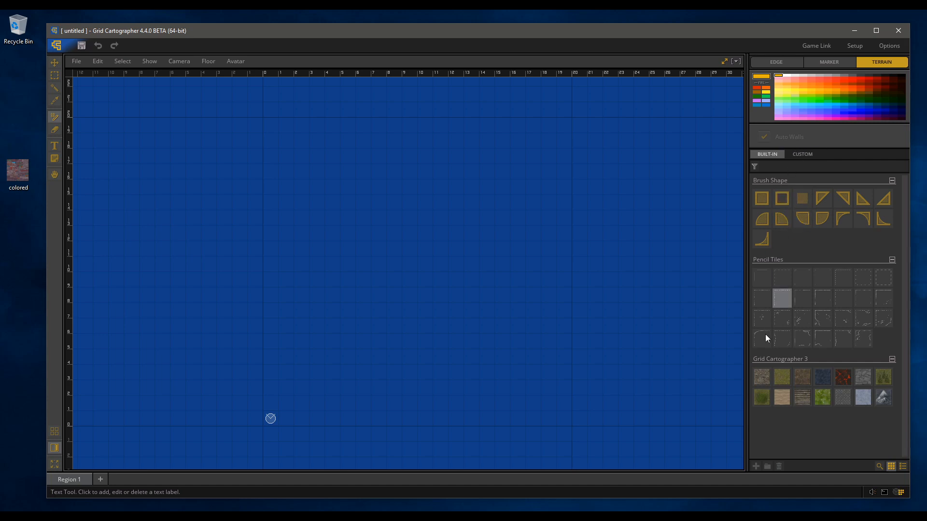
pyautogui.click(760, 376)
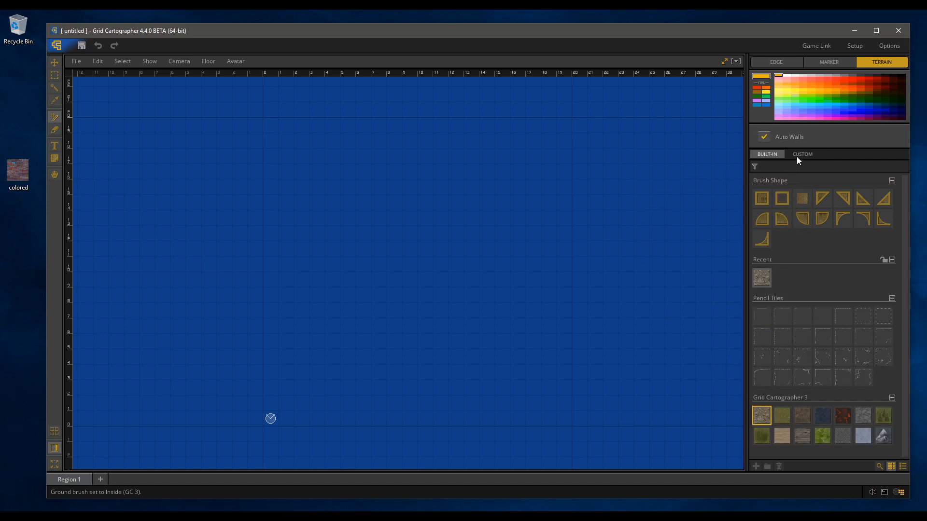
pyautogui.moveTo(837, 140)
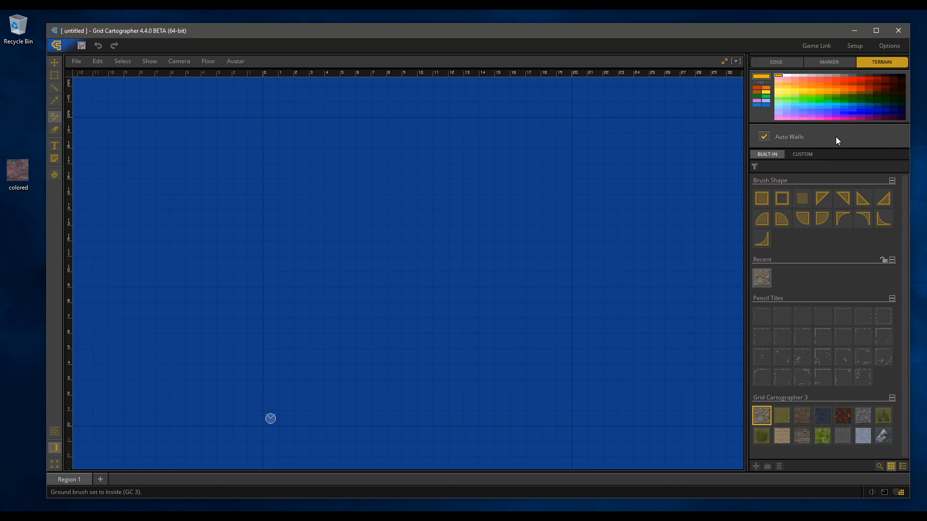
pyautogui.moveTo(793, 143)
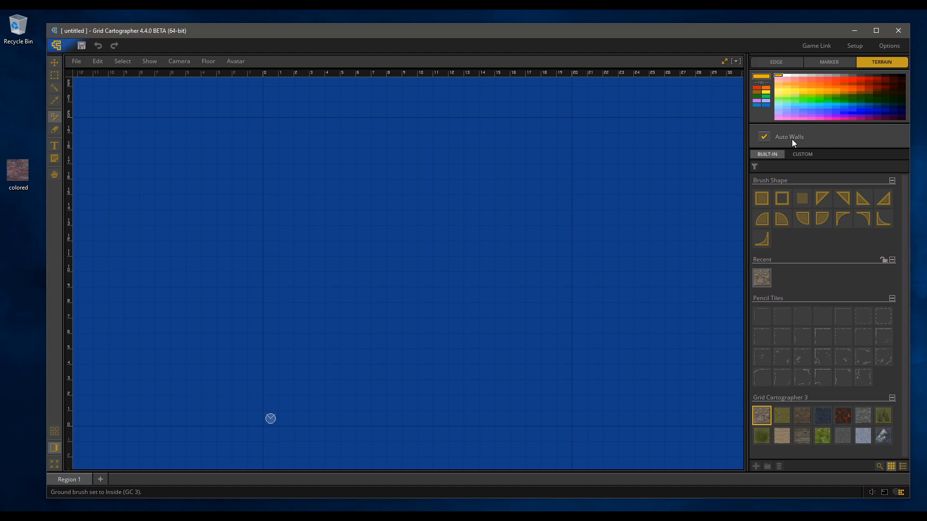
pyautogui.moveTo(840, 146)
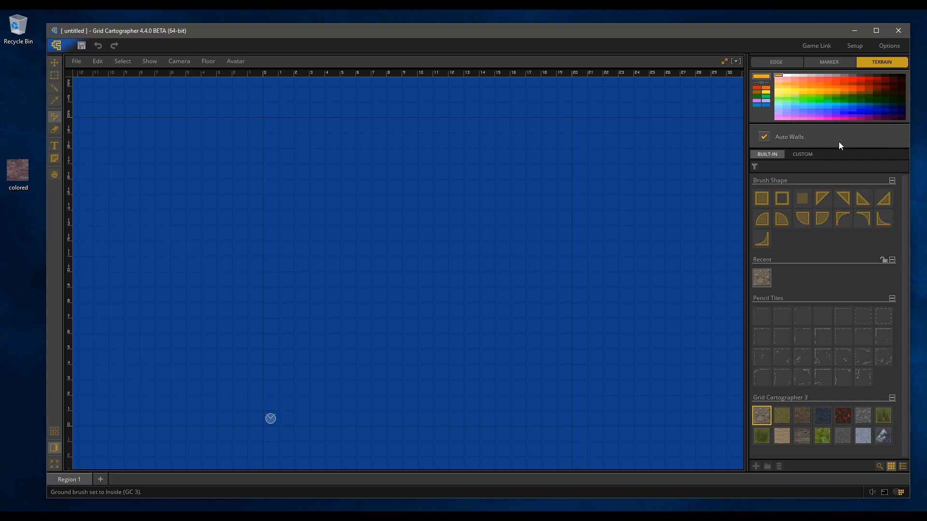
pyautogui.moveTo(853, 139)
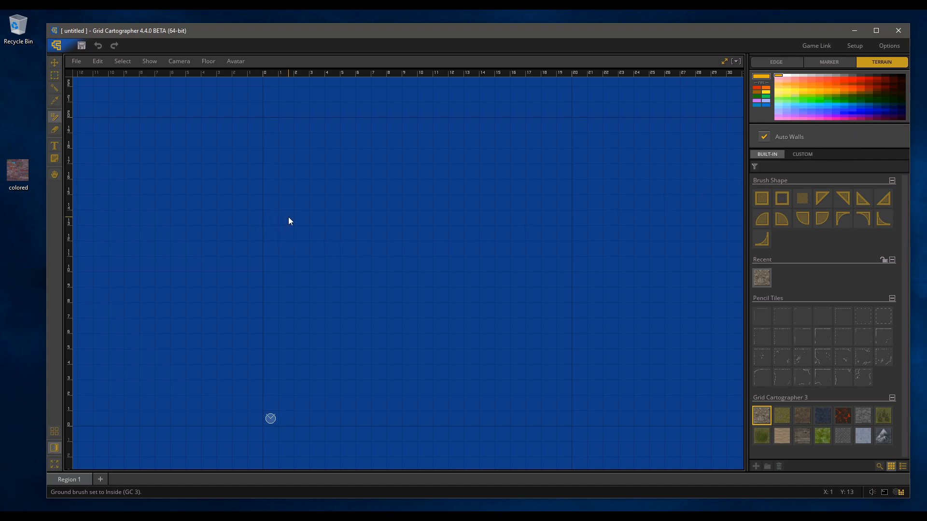
pyautogui.moveTo(105, 342)
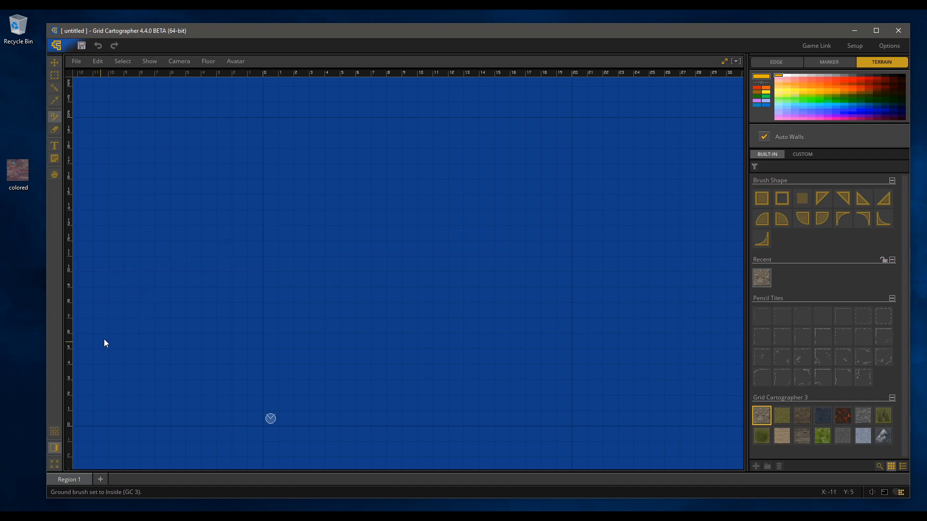
pyautogui.moveTo(57, 412)
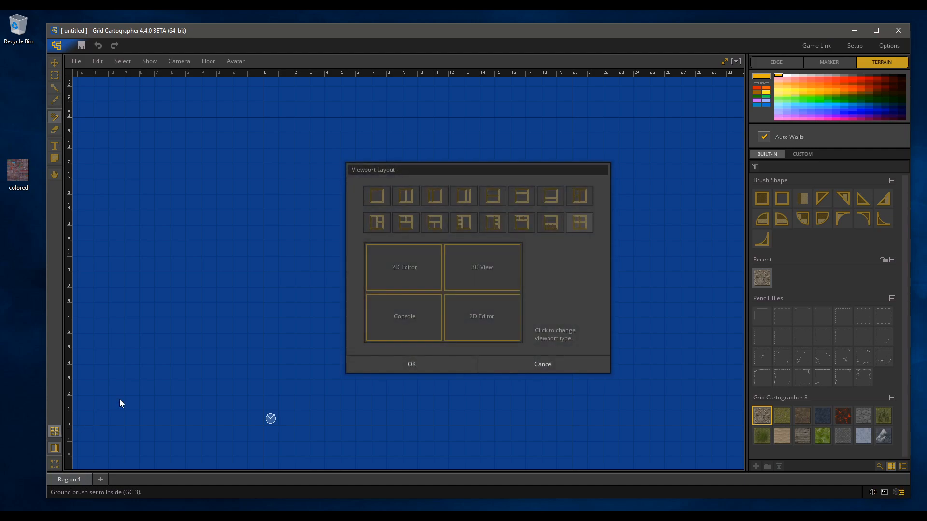
pyautogui.moveTo(497, 231)
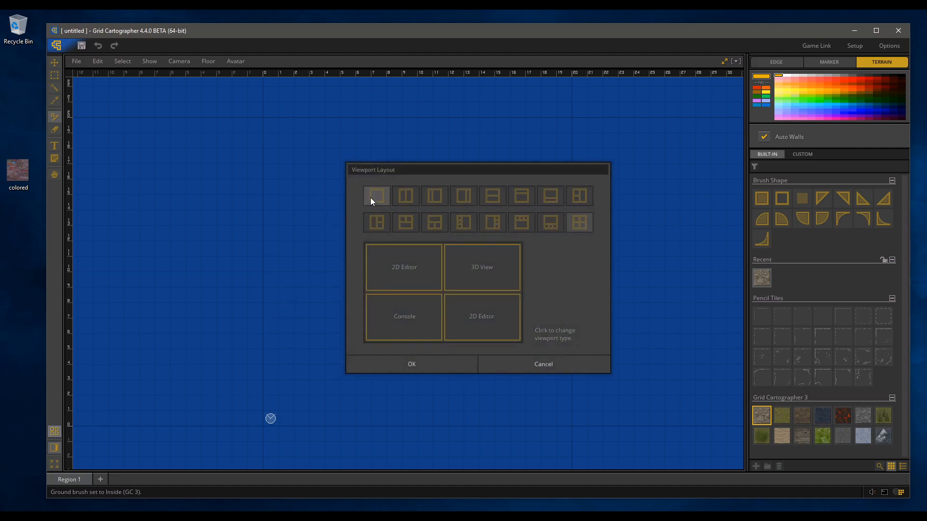
pyautogui.click(411, 364)
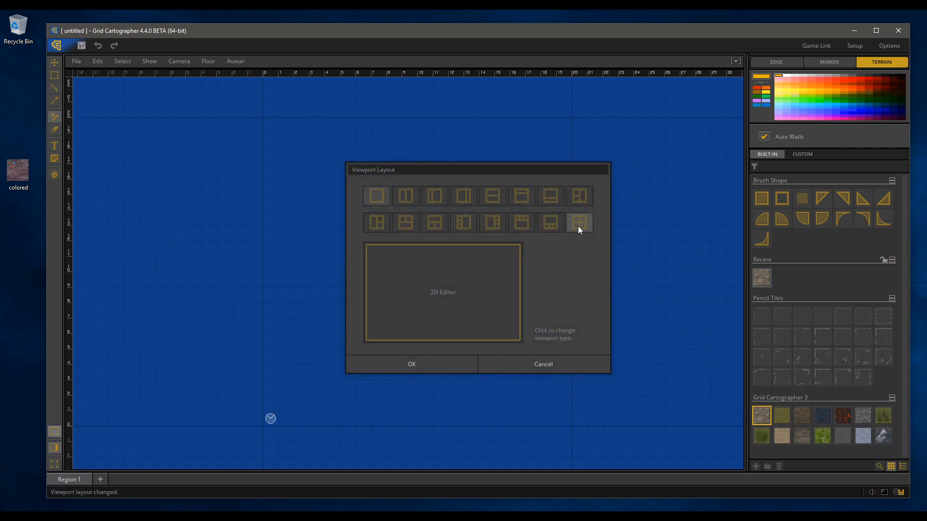
pyautogui.click(411, 363)
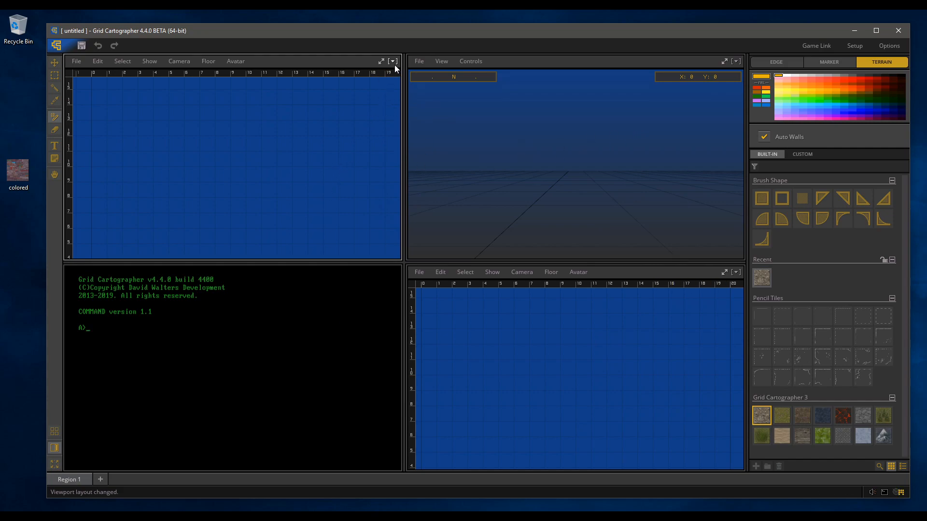
pyautogui.click(391, 61)
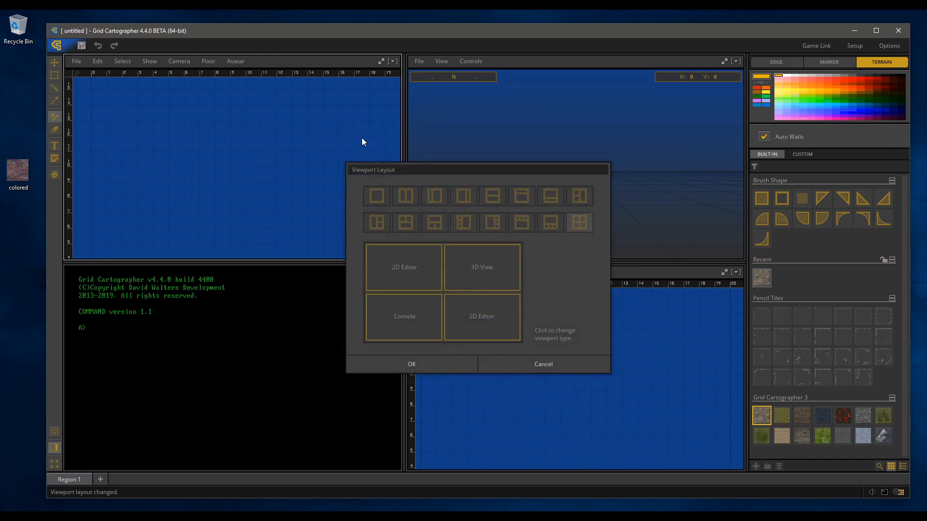
pyautogui.click(411, 363)
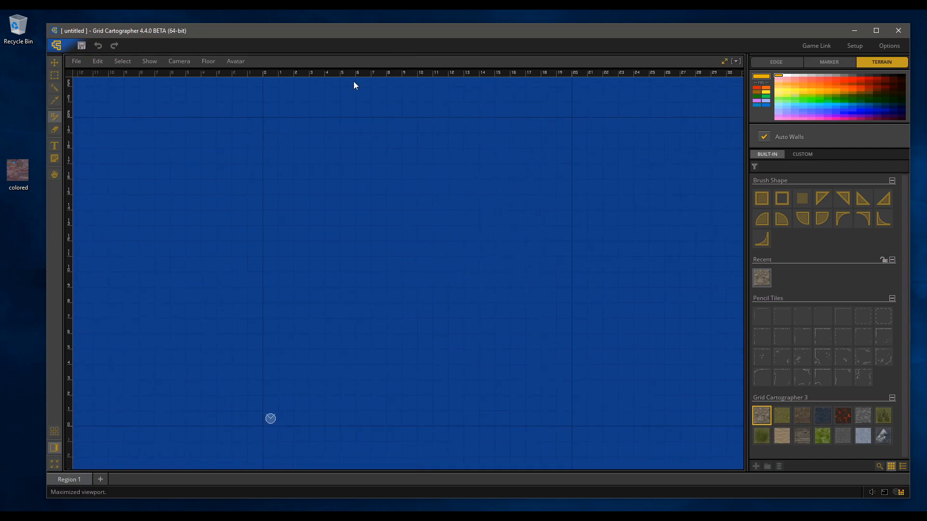
pyautogui.moveTo(395, 269)
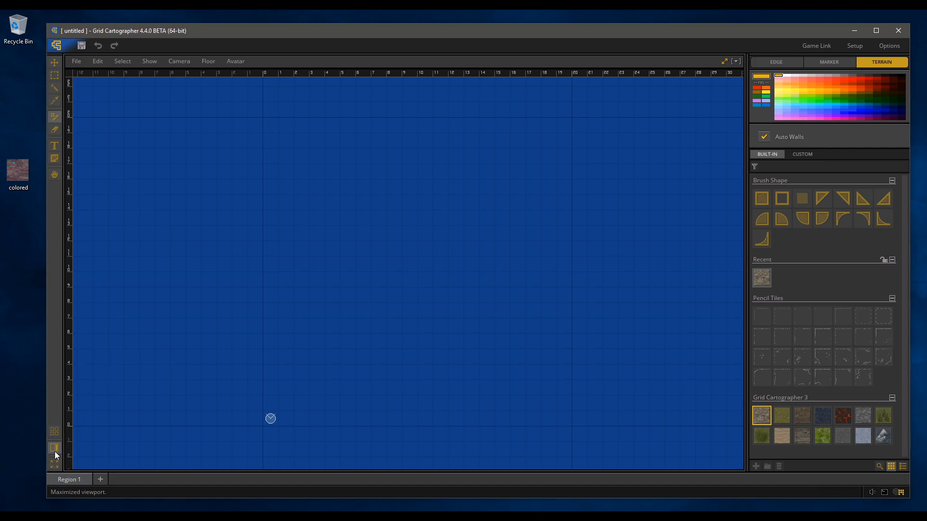
pyautogui.moveTo(55, 447)
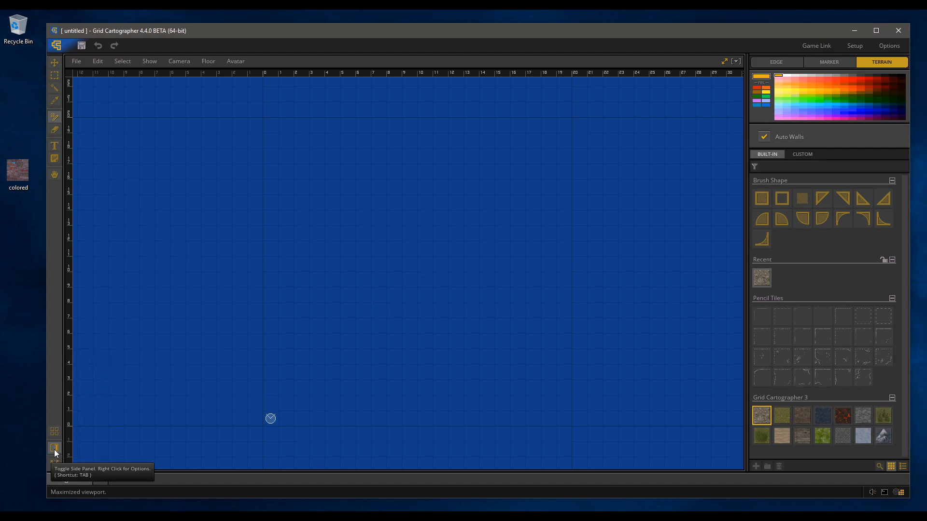
pyautogui.click(53, 448)
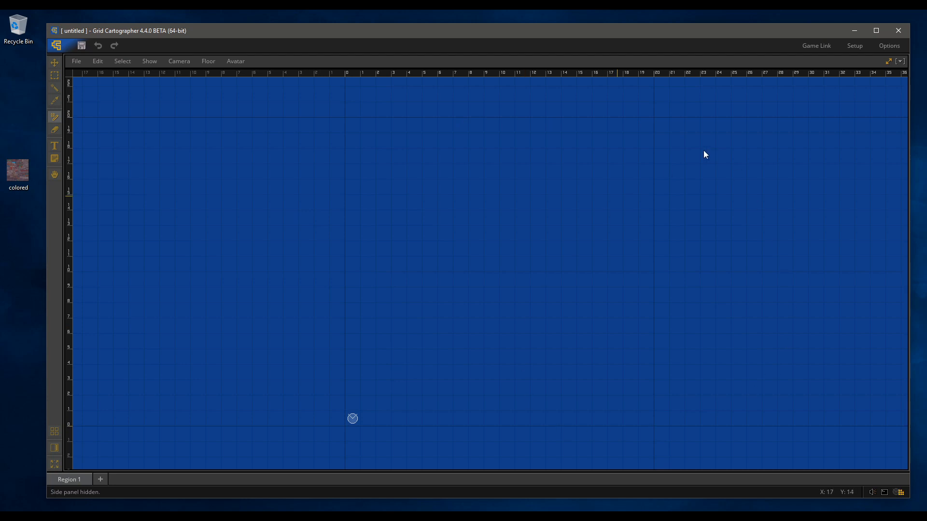
pyautogui.moveTo(423, 176)
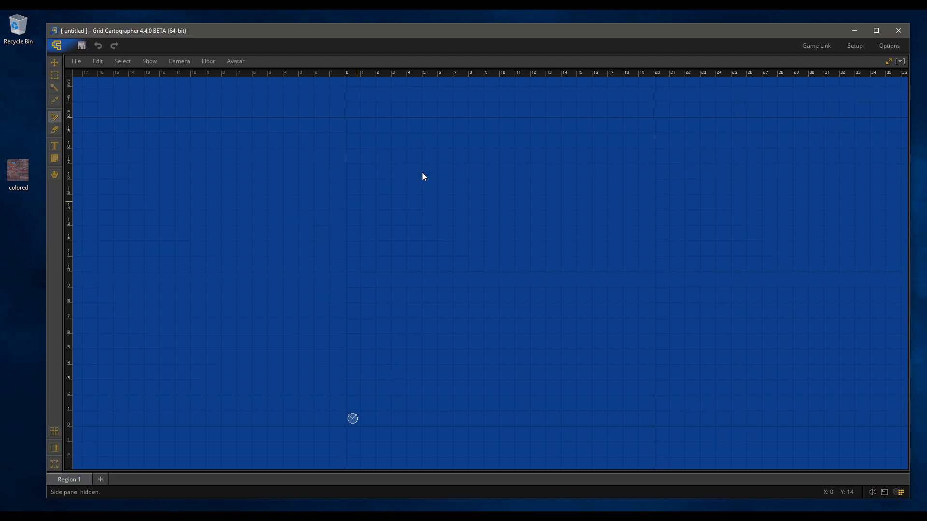
pyautogui.moveTo(497, 225)
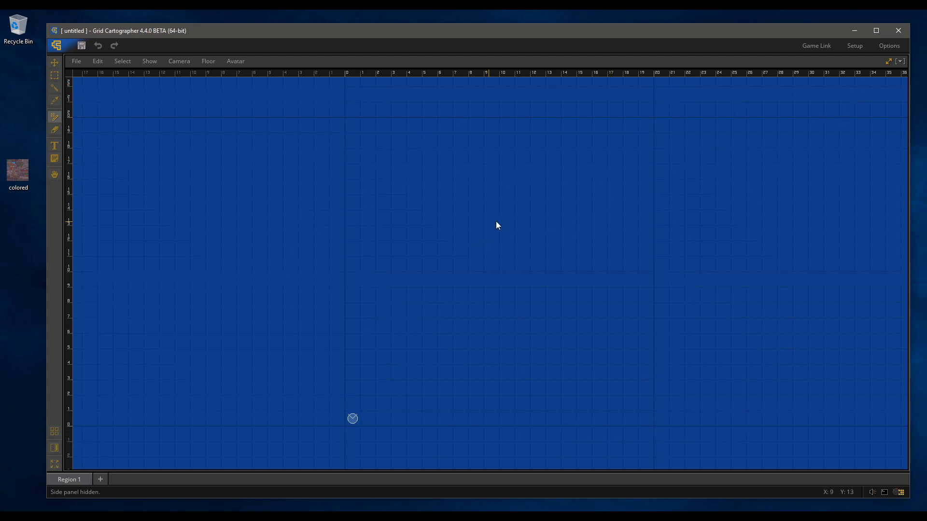
pyautogui.moveTo(388, 305)
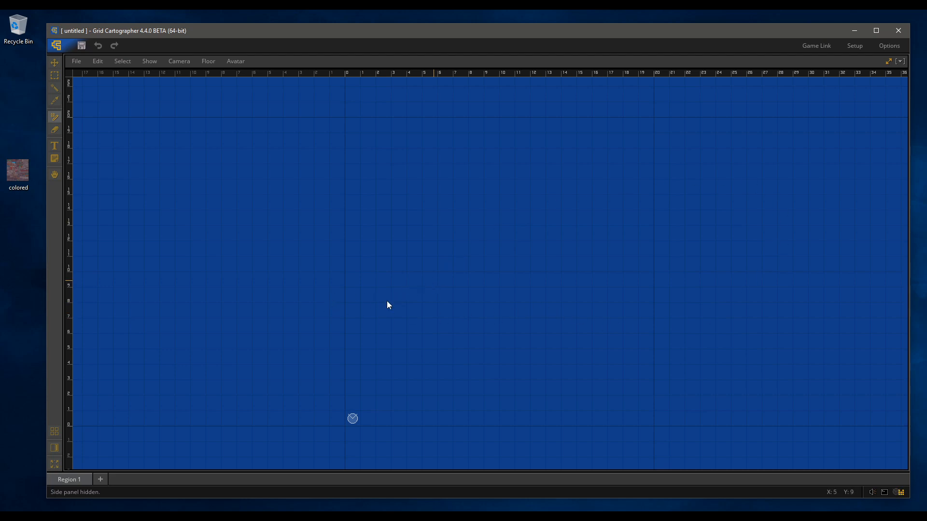
pyautogui.click(54, 448)
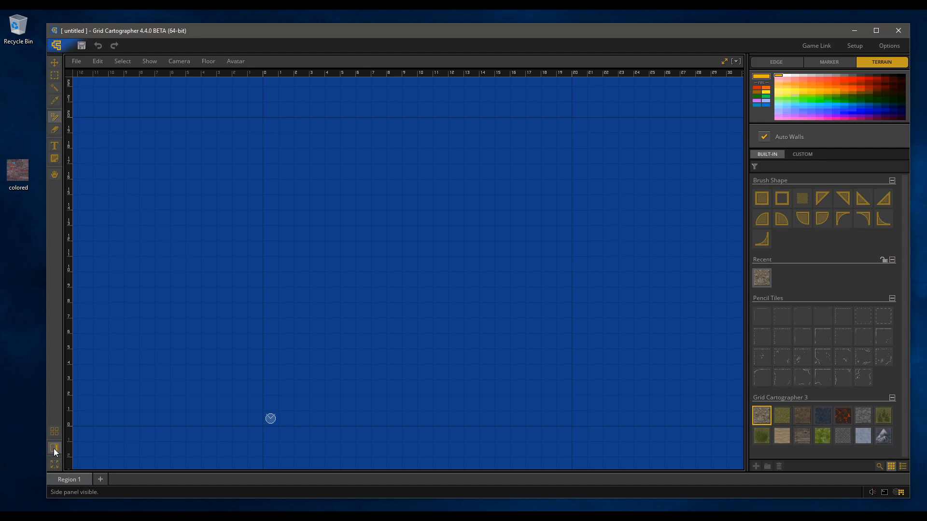
pyautogui.click(54, 448)
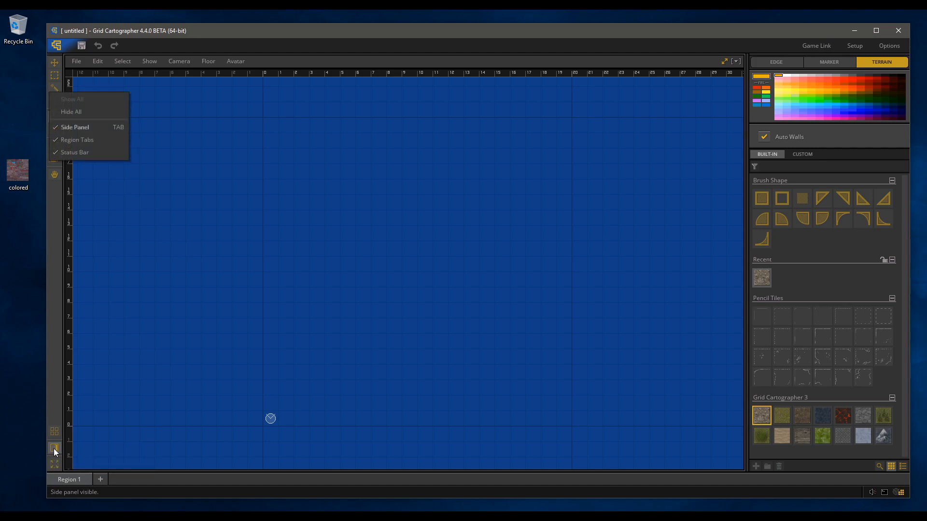
pyautogui.moveTo(116, 231)
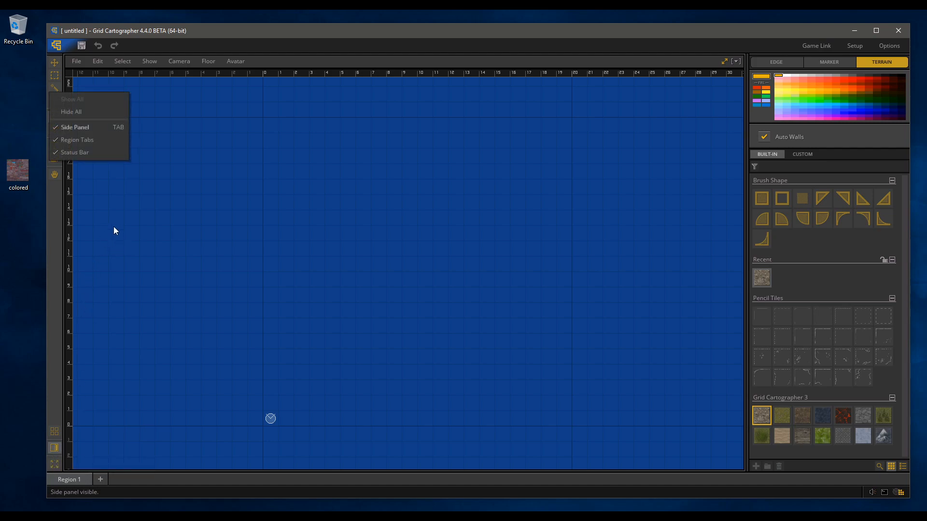
pyautogui.moveTo(107, 101)
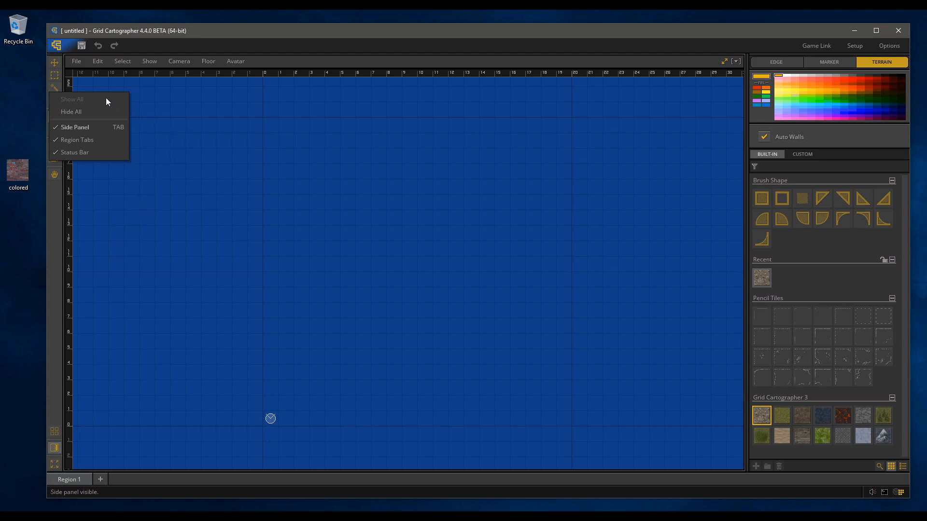
pyautogui.moveTo(100, 142)
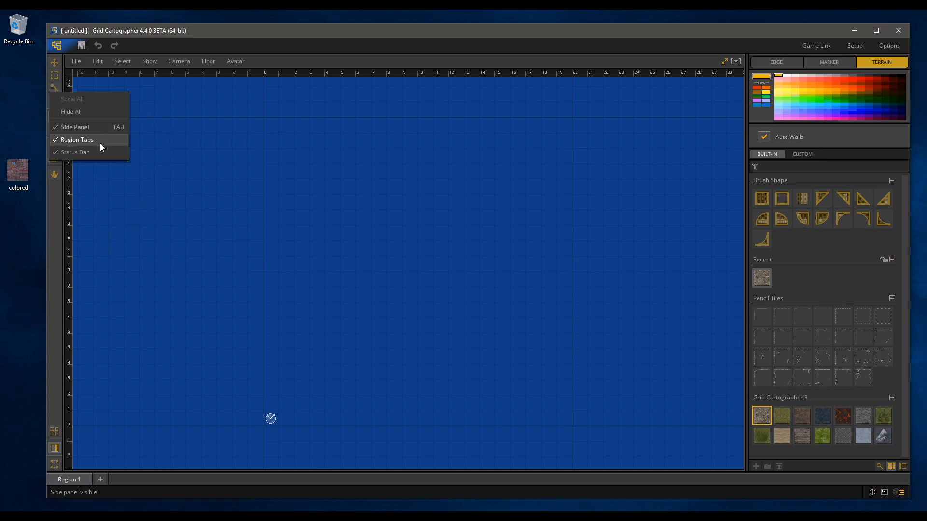
pyautogui.click(77, 140)
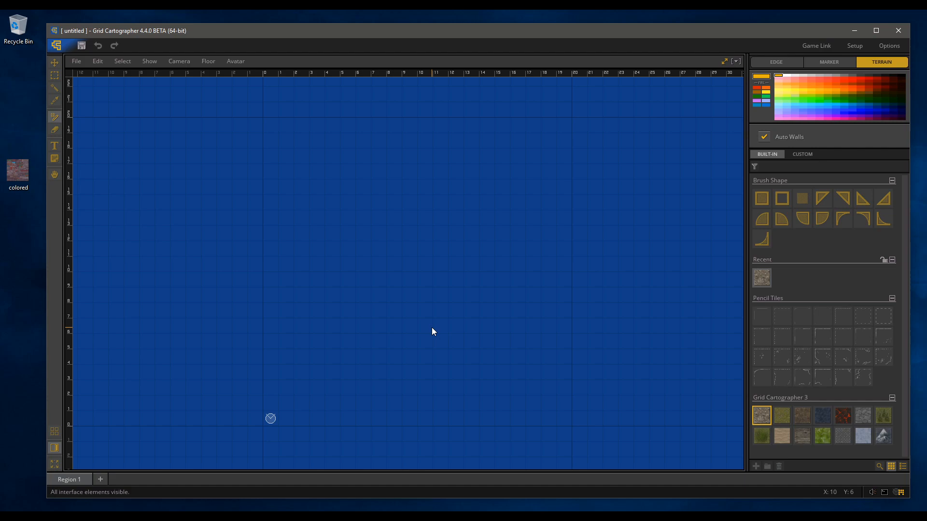
pyautogui.moveTo(411, 270)
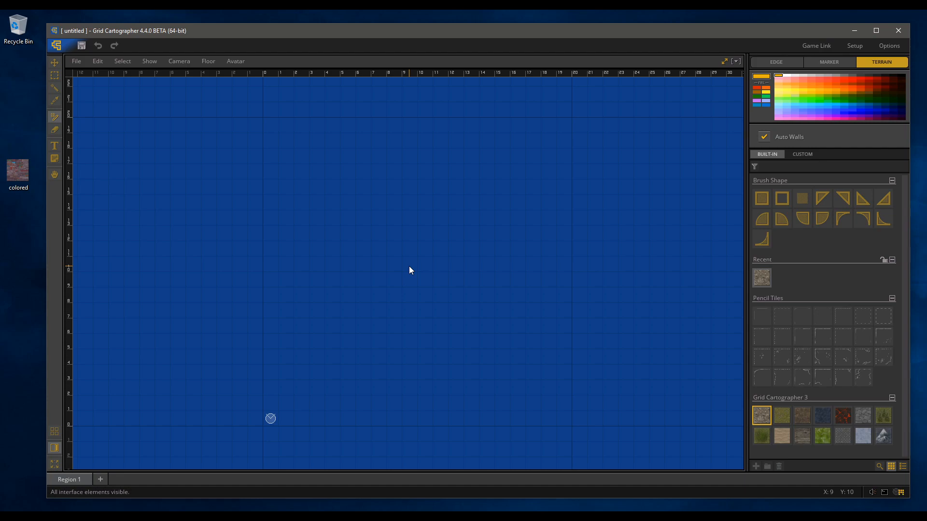
pyautogui.moveTo(730, 102)
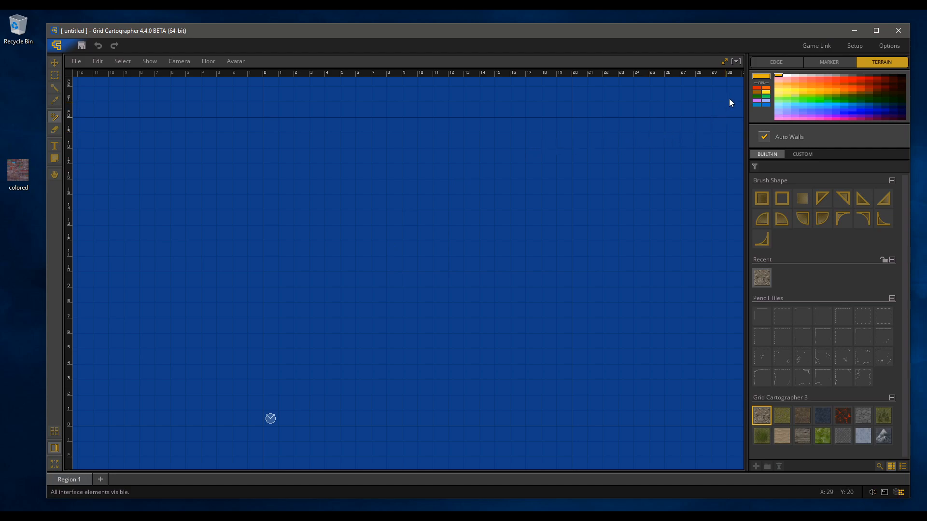
pyautogui.moveTo(98, 428)
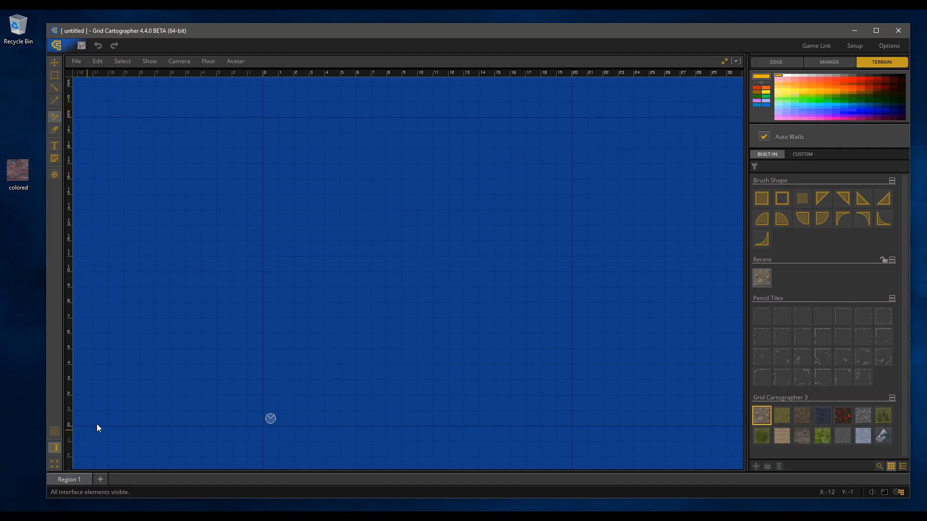
pyautogui.moveTo(413, 239)
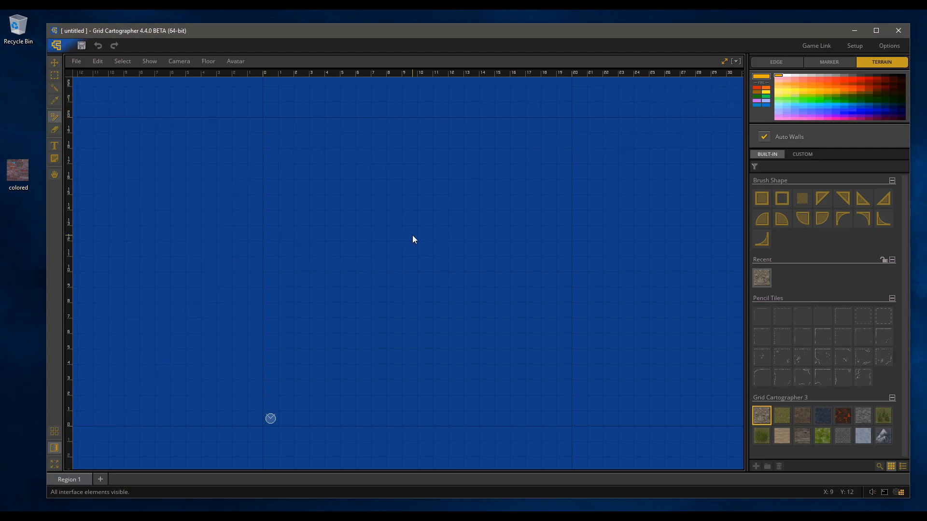
pyautogui.moveTo(454, 263)
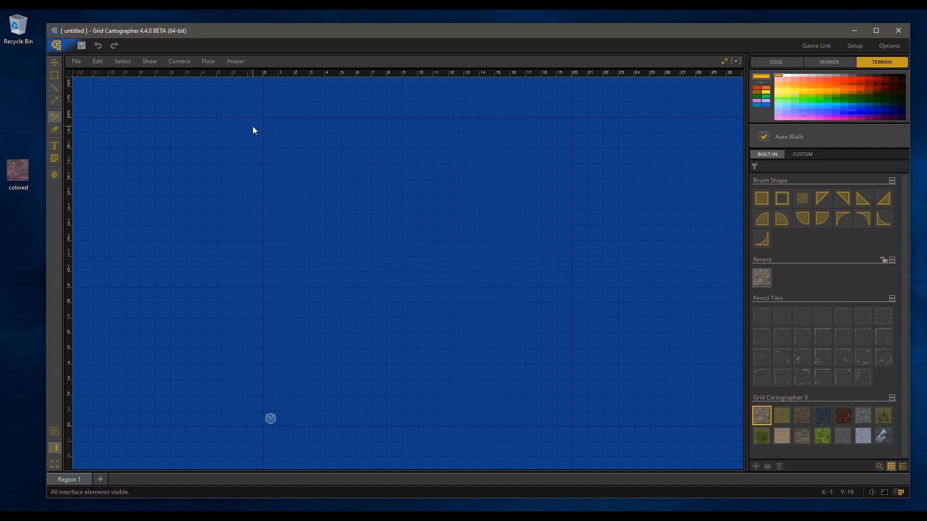
pyautogui.moveTo(263, 444)
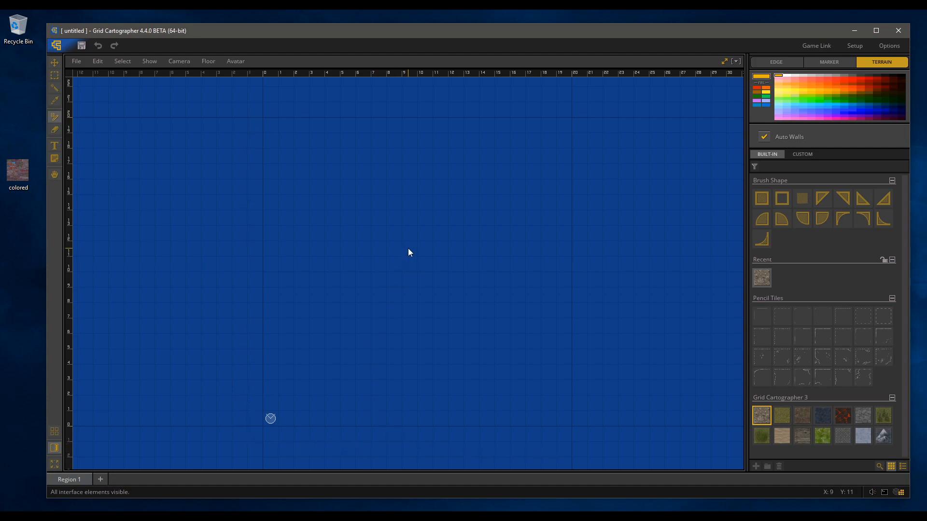
pyautogui.moveTo(246, 412)
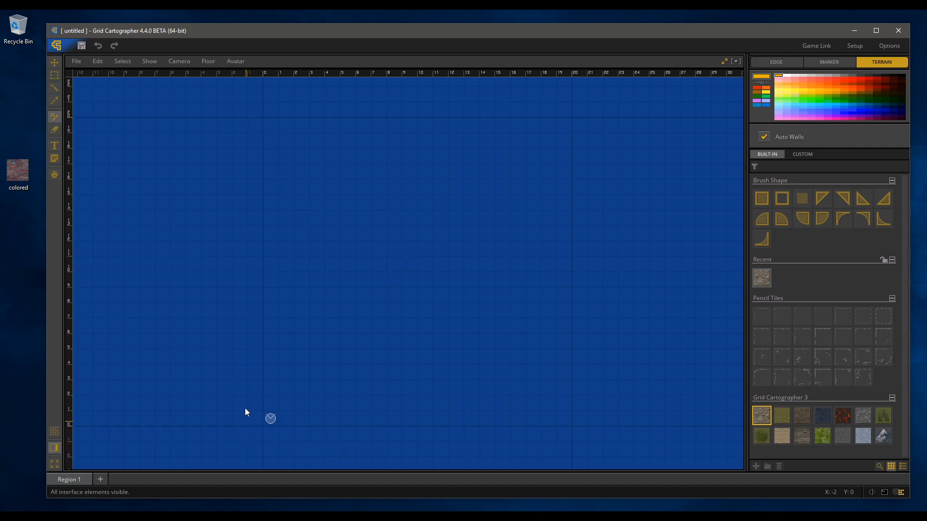
pyautogui.moveTo(574, 120)
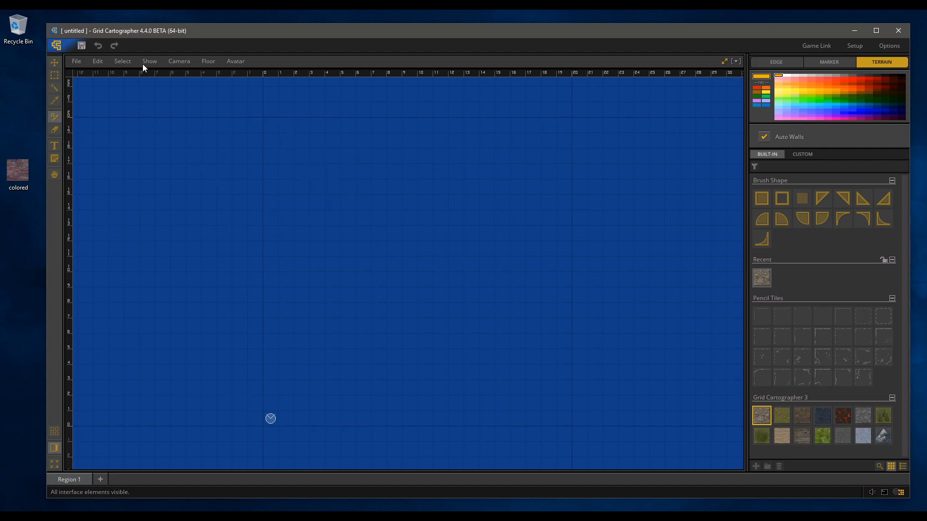
pyautogui.click(150, 61)
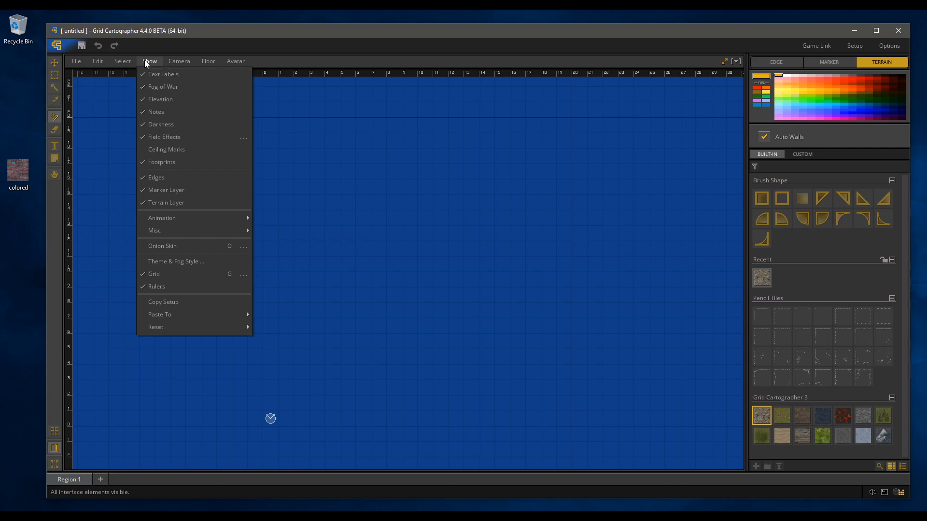
pyautogui.click(156, 286)
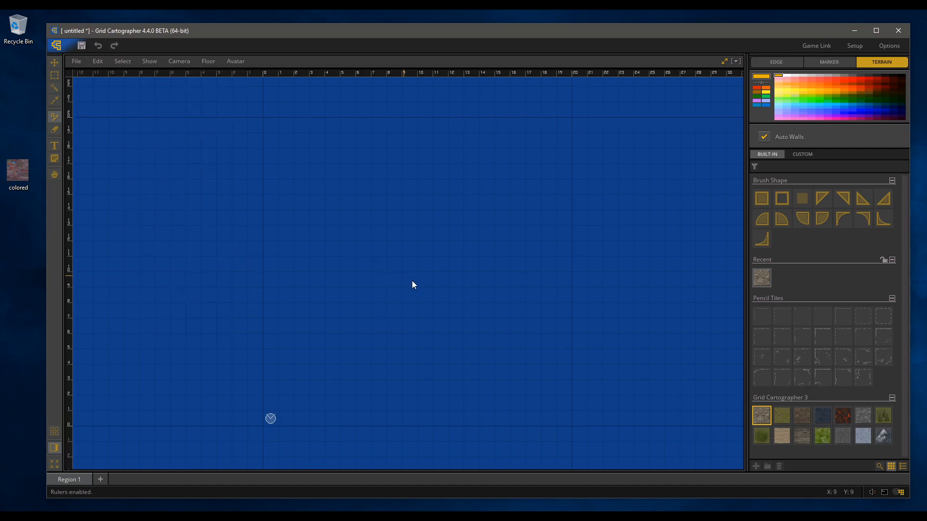
pyautogui.moveTo(252, 137)
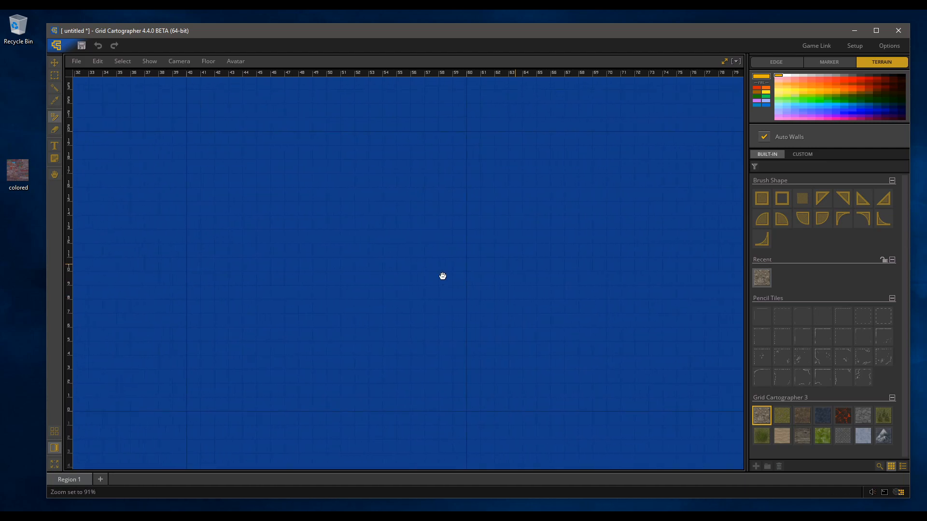
pyautogui.moveTo(442, 277); pyautogui.dragTo(462, 311)
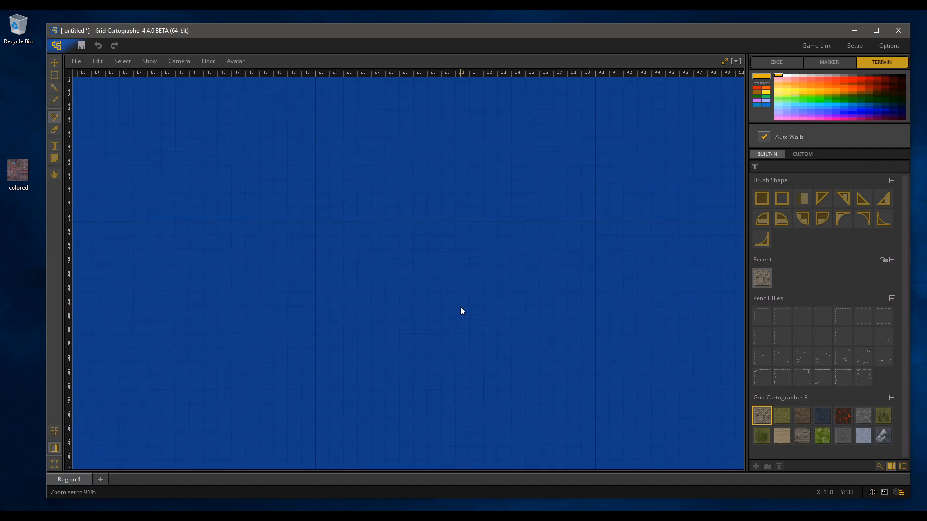
pyautogui.moveTo(316, 93)
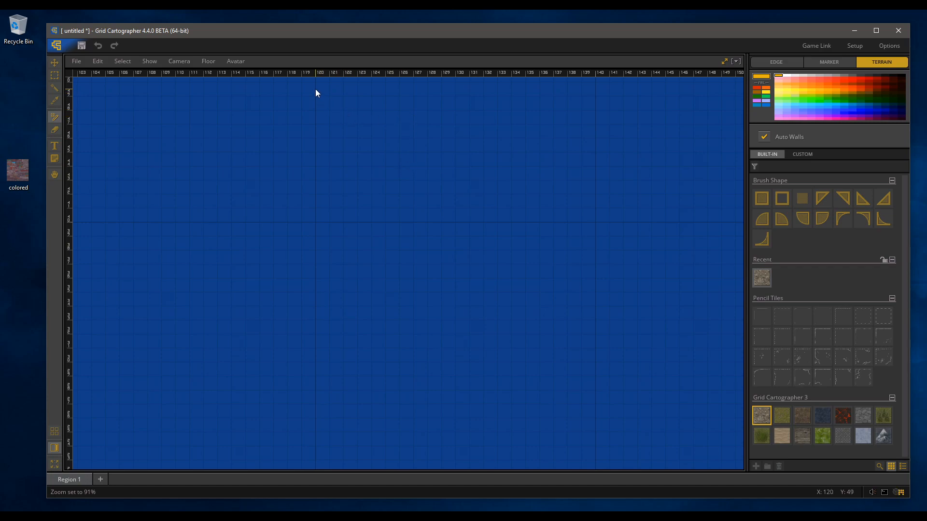
pyautogui.moveTo(442, 314)
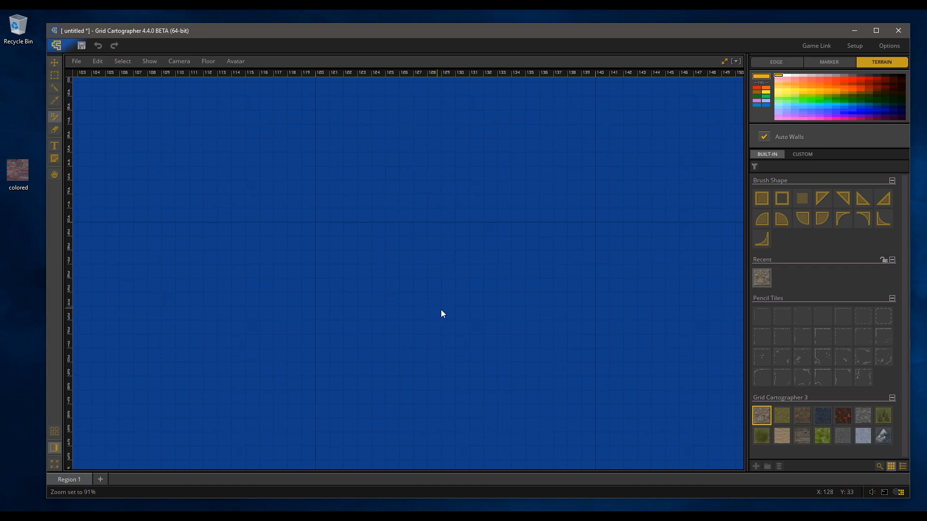
pyautogui.scroll(-3)
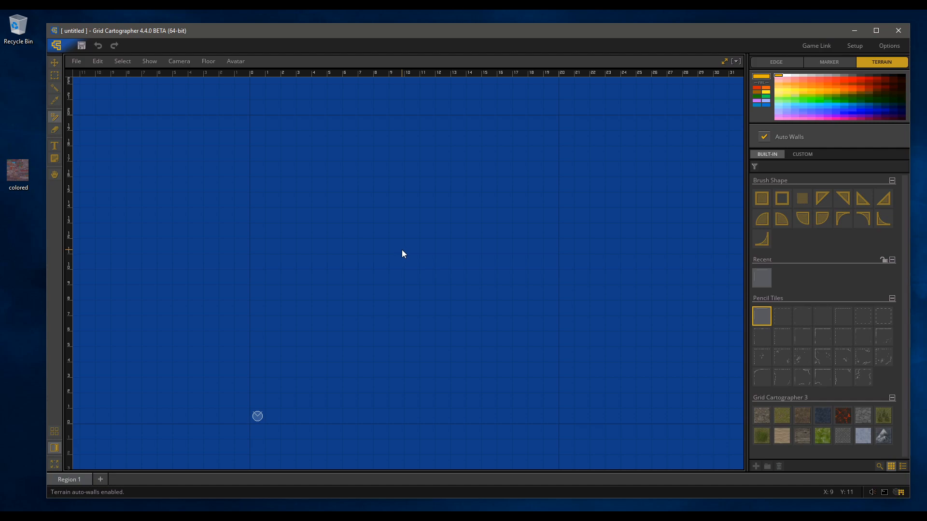
pyautogui.moveTo(488, 292)
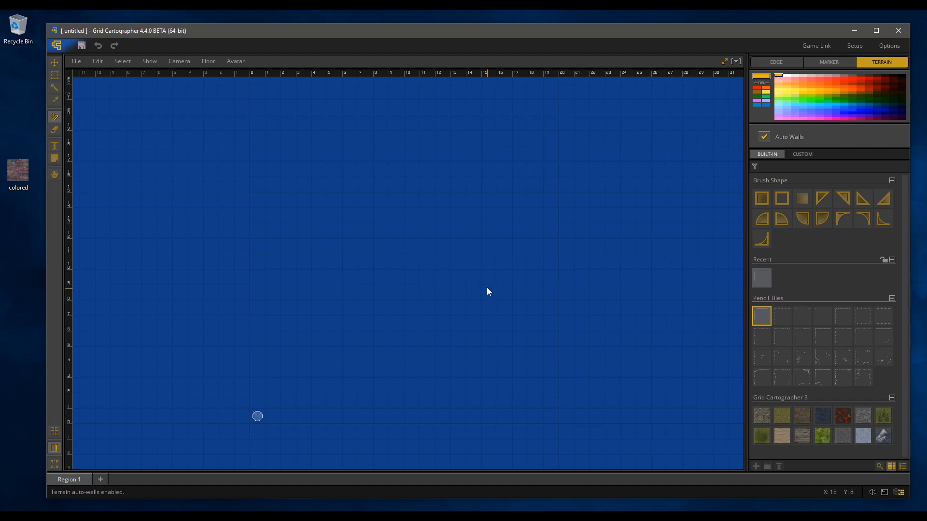
pyautogui.moveTo(623, 322)
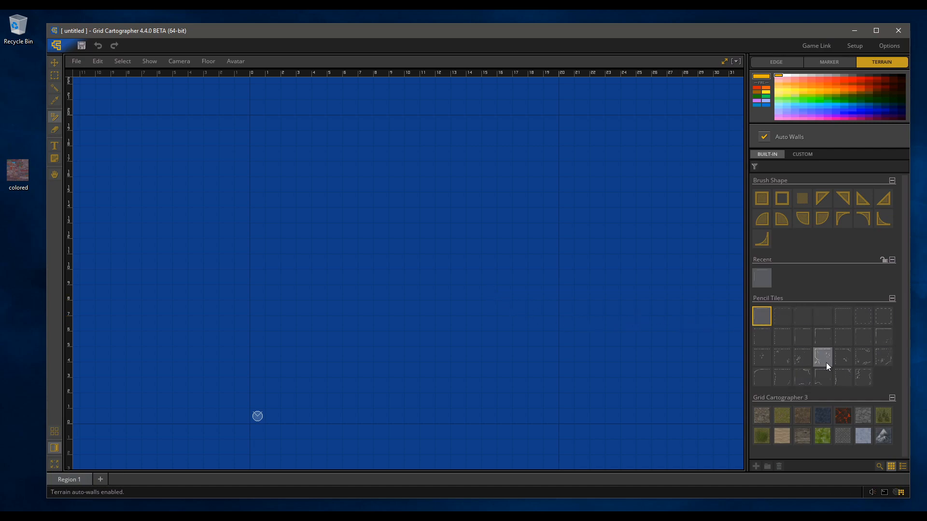
pyautogui.moveTo(880, 389)
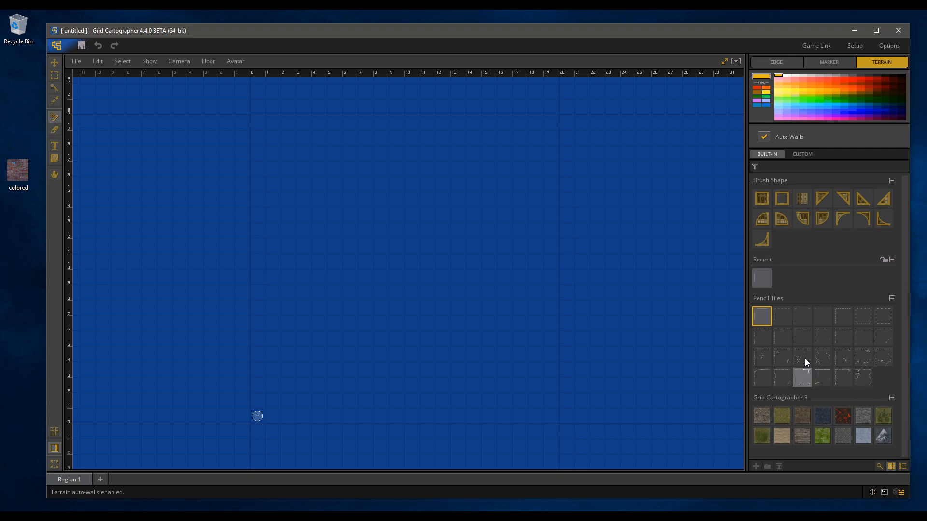
pyautogui.moveTo(823, 357)
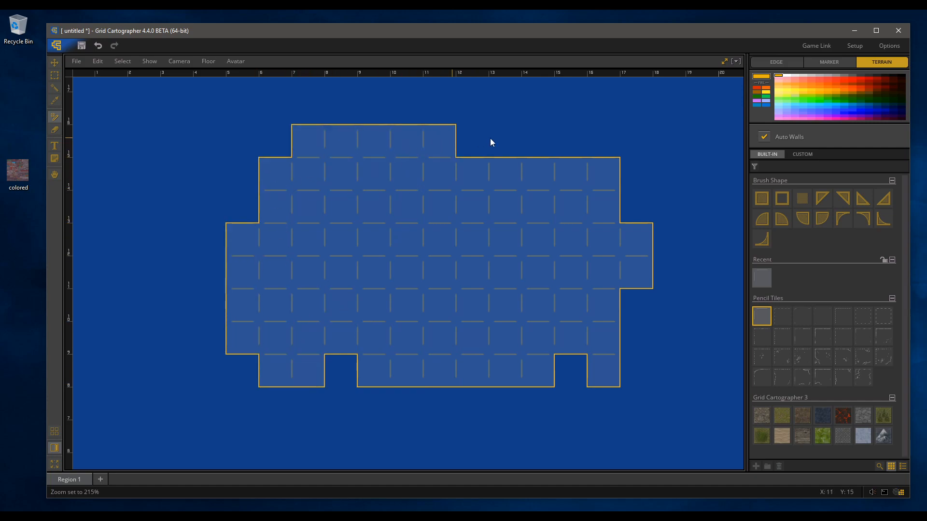
# - Paint more rooms with Regular B, D, F and Rough C pencil floors, one left of the large room
pyautogui.click(781, 316)
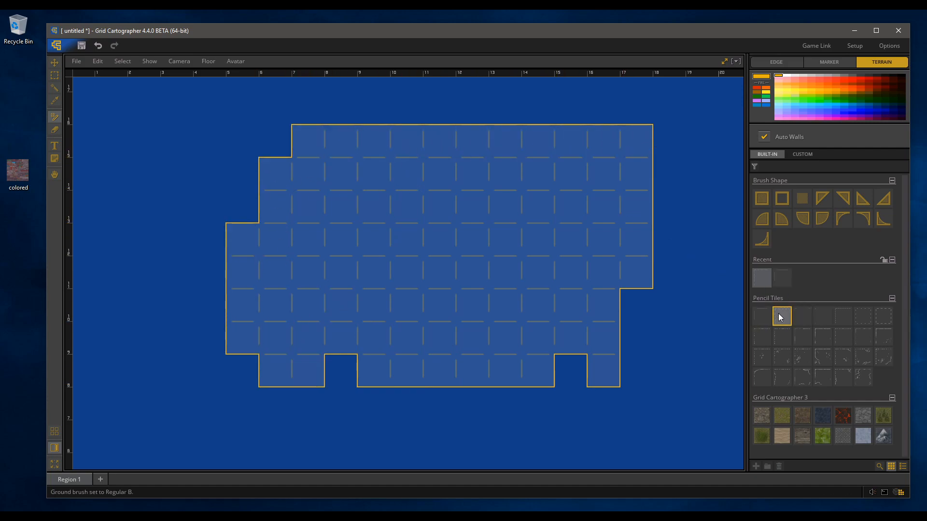
pyautogui.click(781, 316)
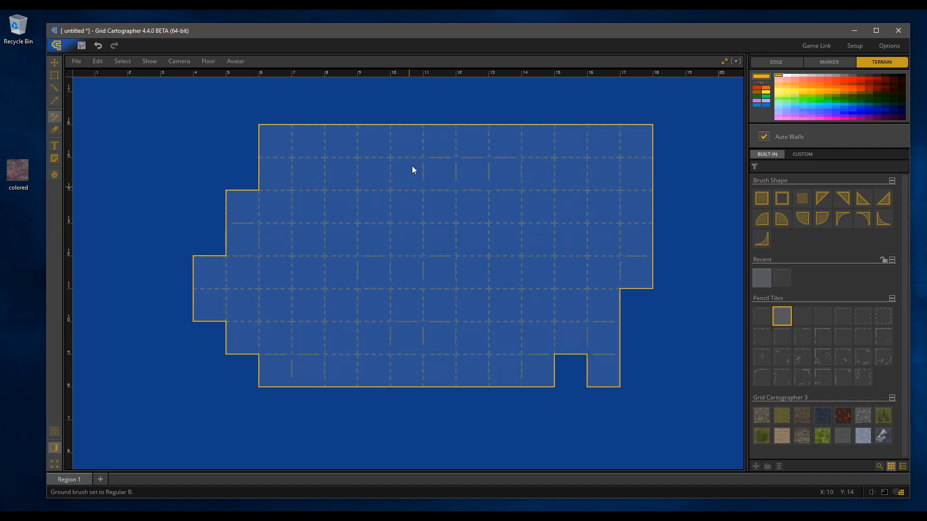
pyautogui.scroll(-3)
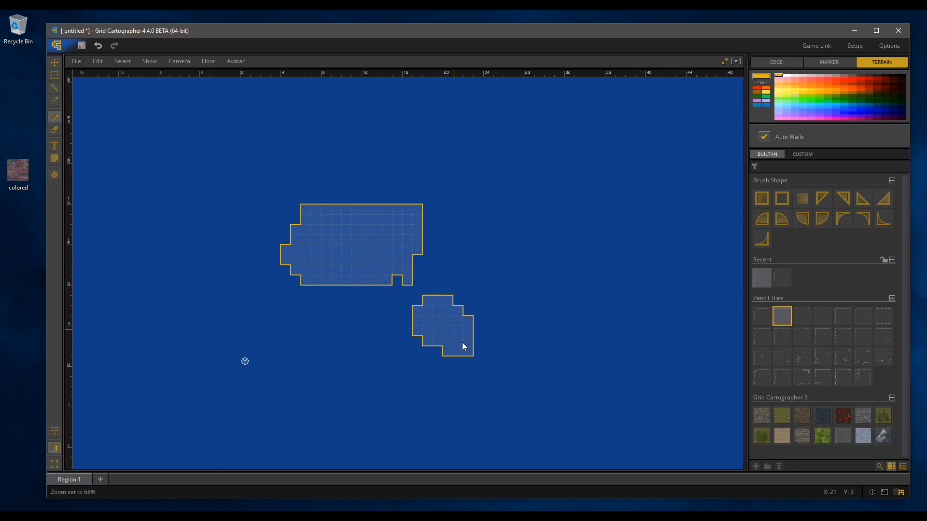
pyautogui.click(821, 316)
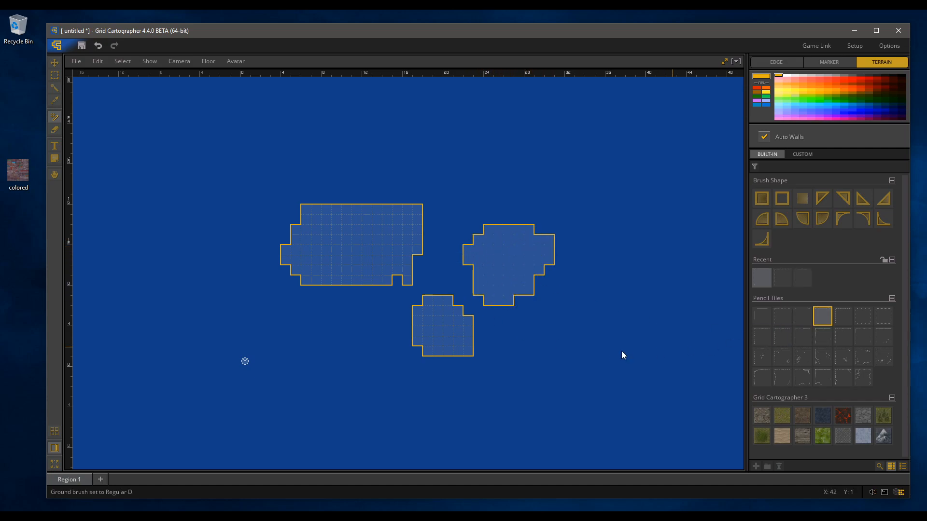
pyautogui.moveTo(863, 316)
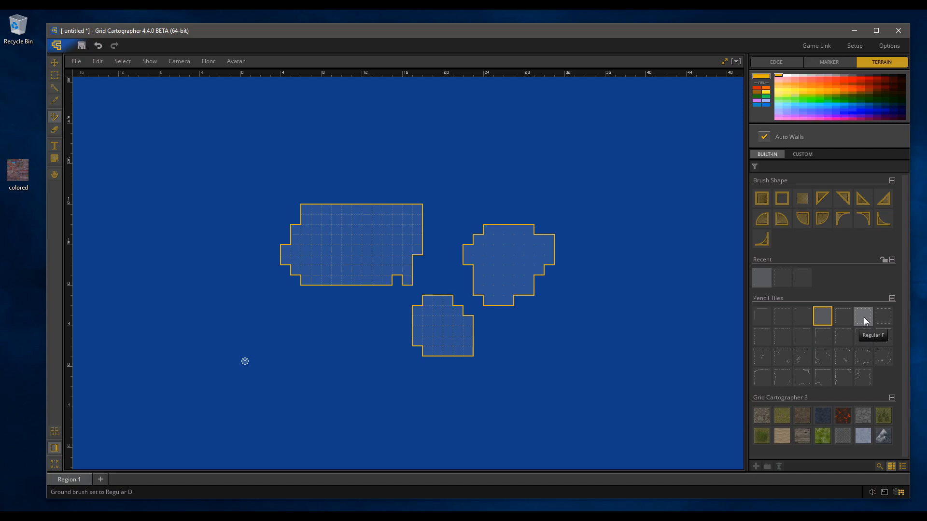
pyautogui.click(761, 336)
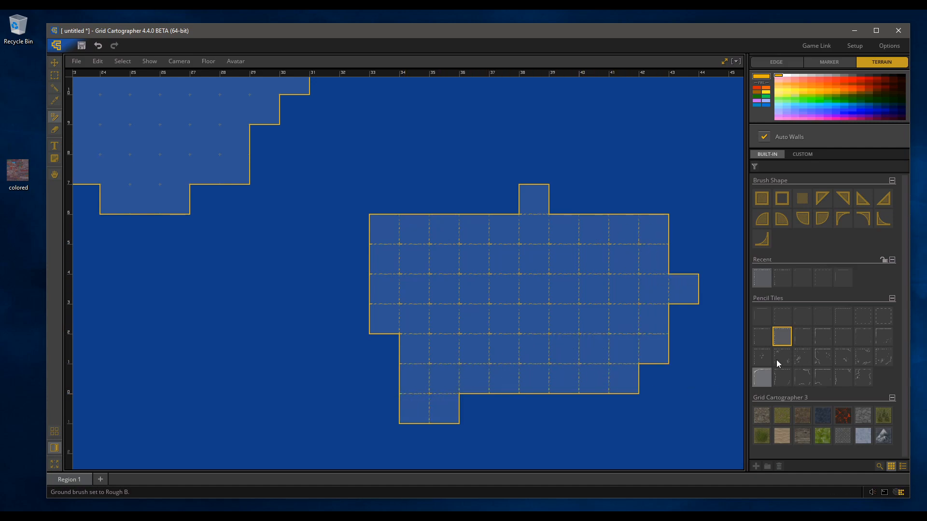
pyautogui.click(802, 337)
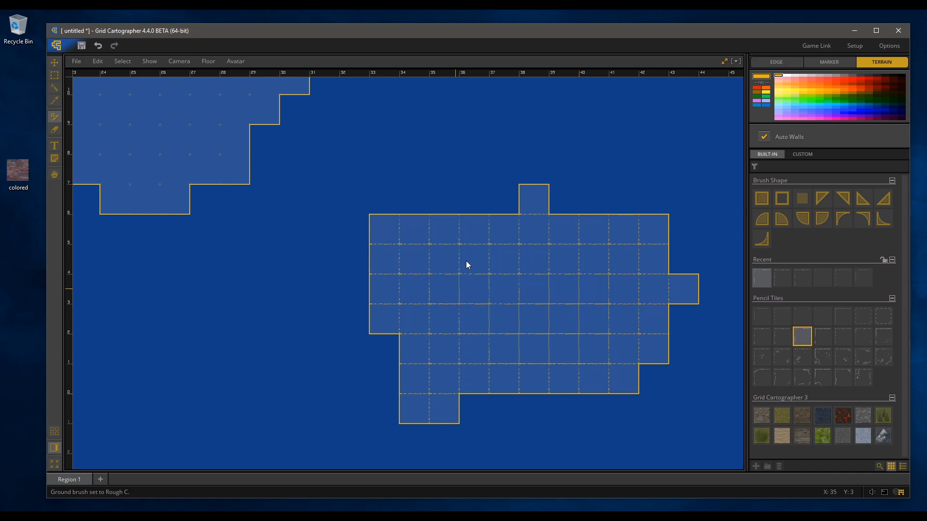
pyautogui.moveTo(467, 265); pyautogui.dragTo(274, 367)
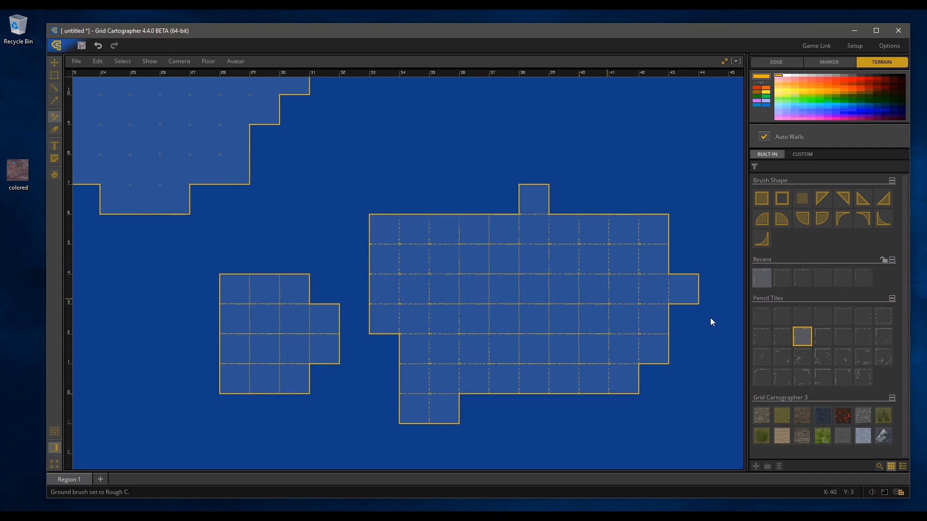
# - Scatter Debris B, C, D and Cracked A pencil tiles over the lower rooms
pyautogui.click(761, 356)
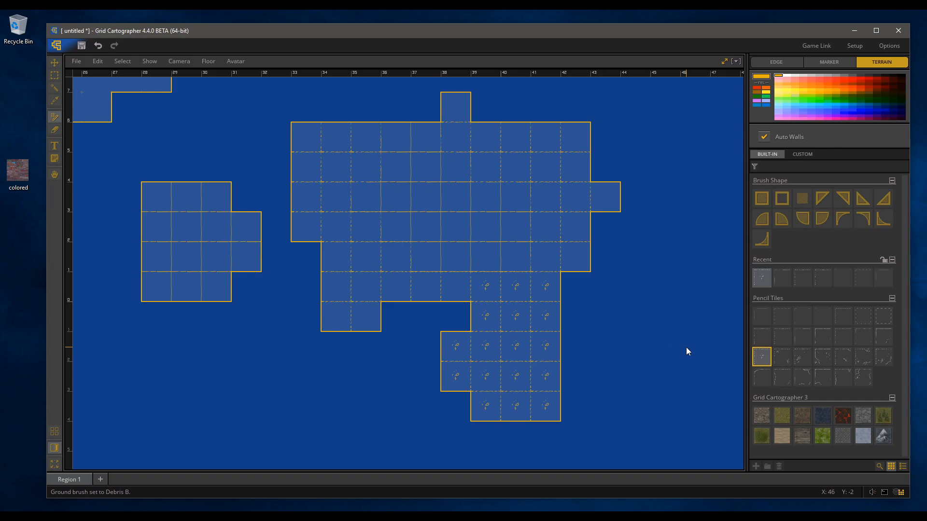
pyautogui.moveTo(822, 360)
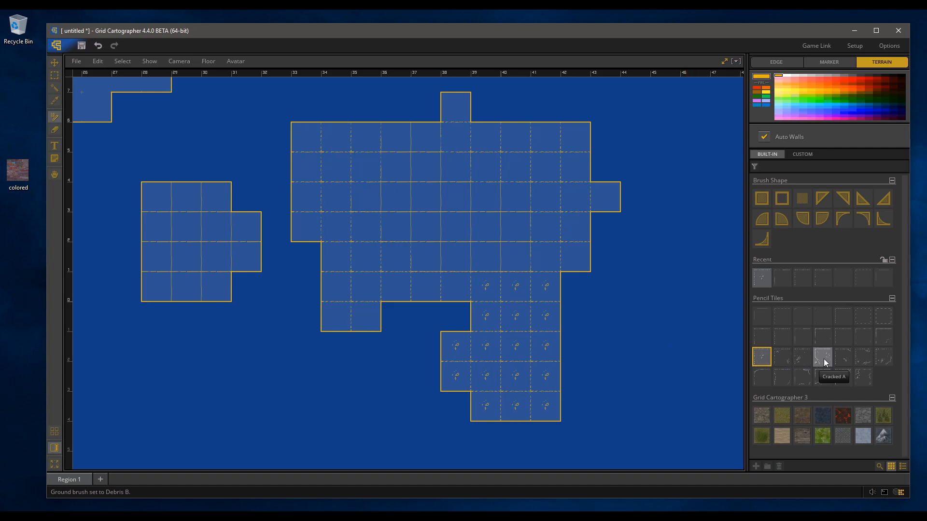
pyautogui.click(821, 357)
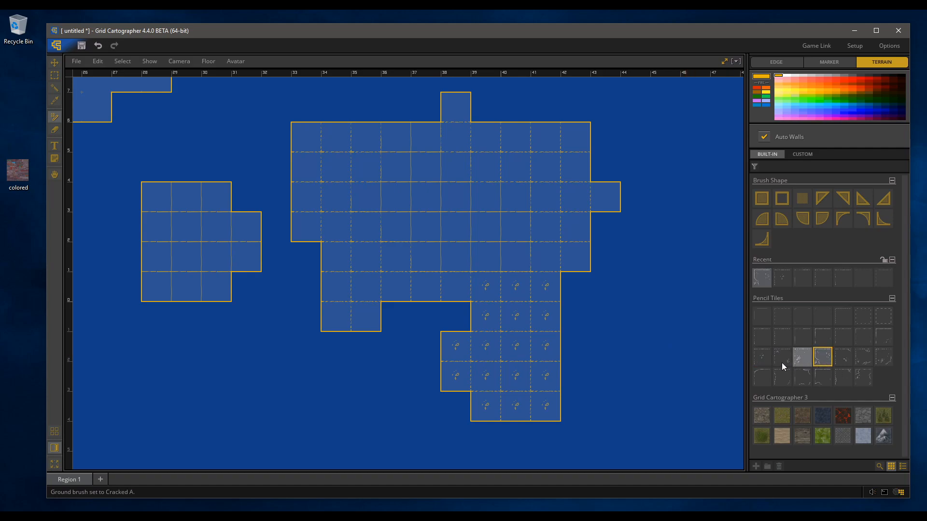
pyautogui.click(782, 358)
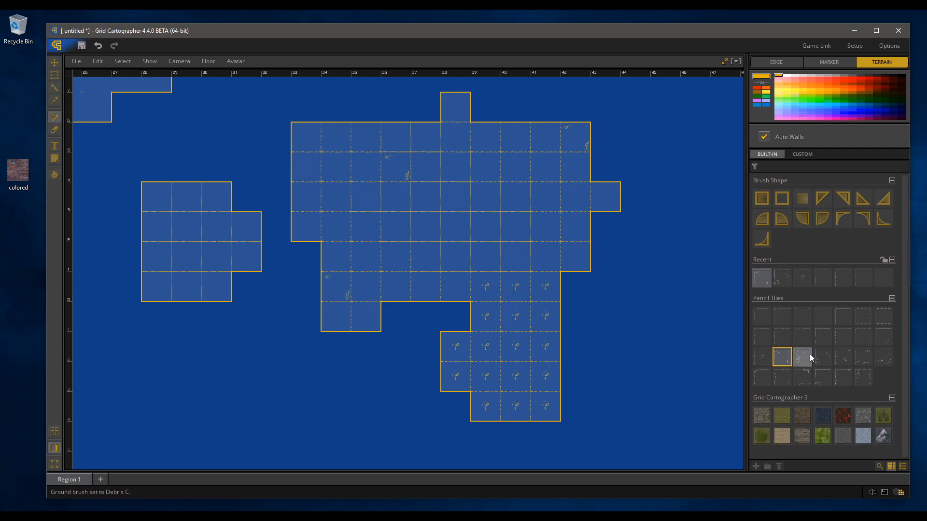
pyautogui.click(802, 357)
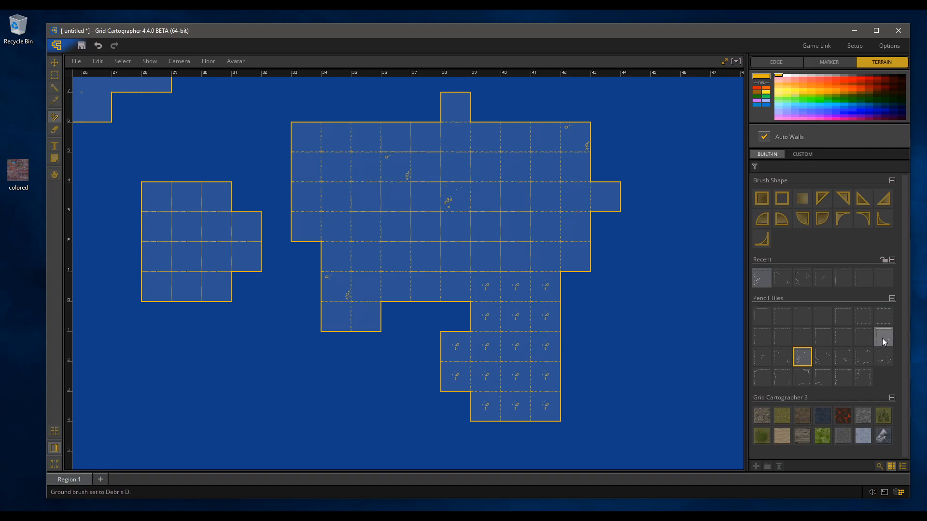
pyautogui.click(884, 336)
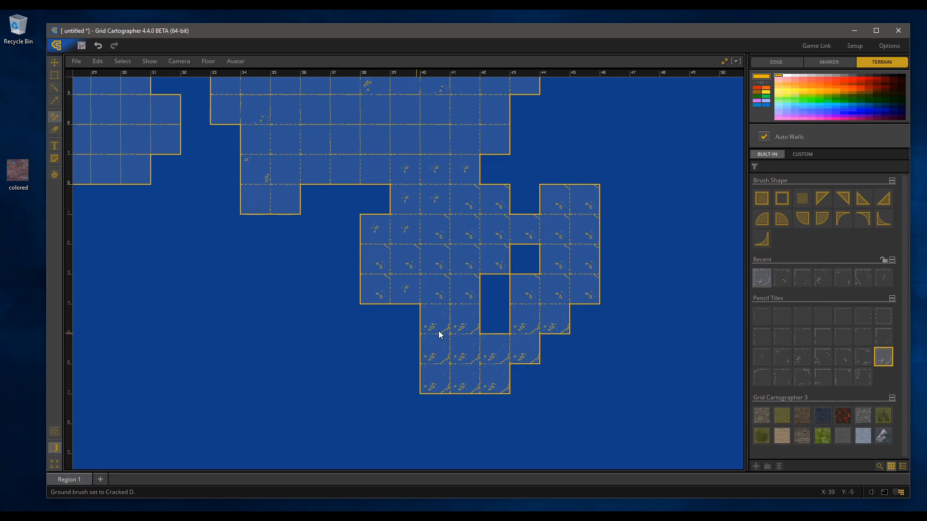
# - Cover some debris with Rough E and extend the bottom-right room with Cracked A and G
pyautogui.click(842, 336)
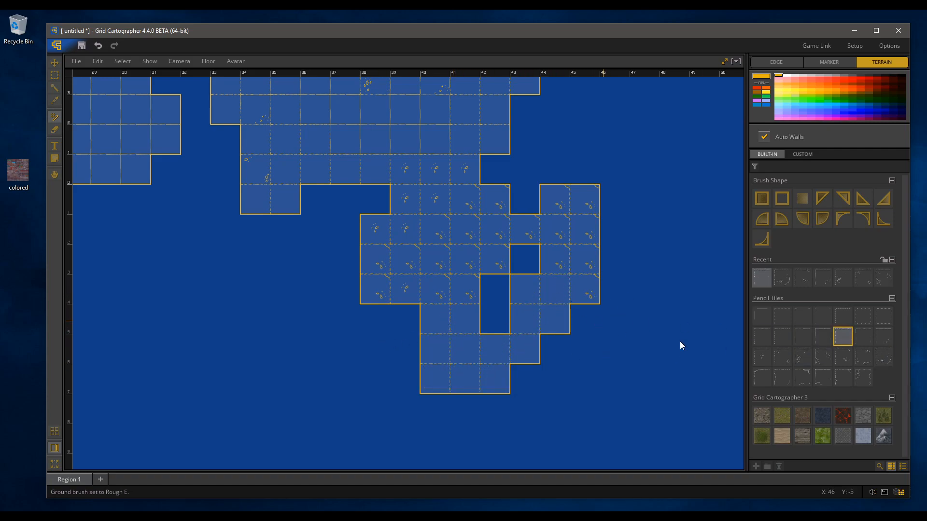
pyautogui.click(862, 356)
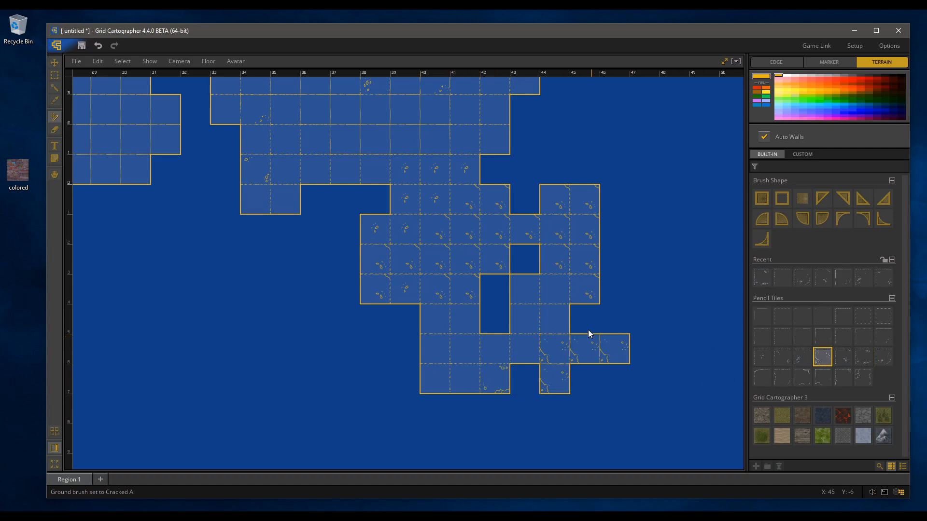
pyautogui.click(781, 377)
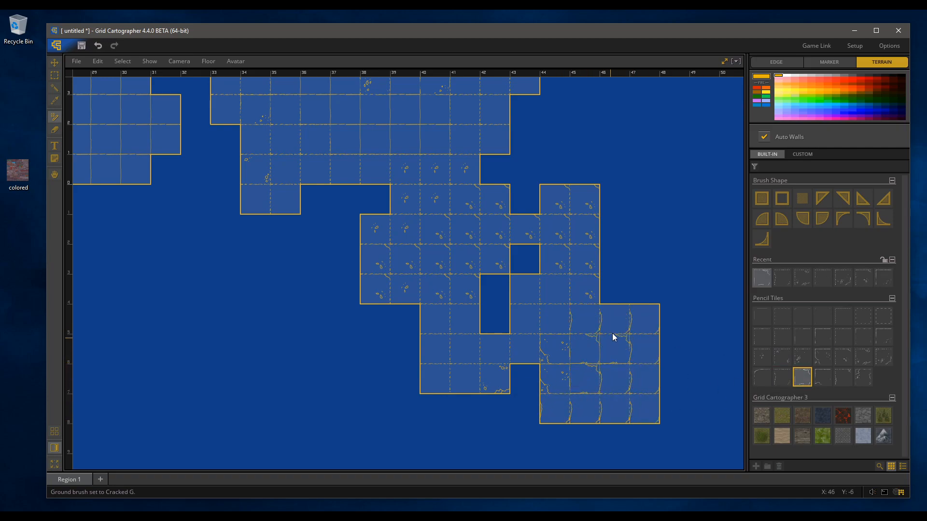
pyautogui.click(802, 336)
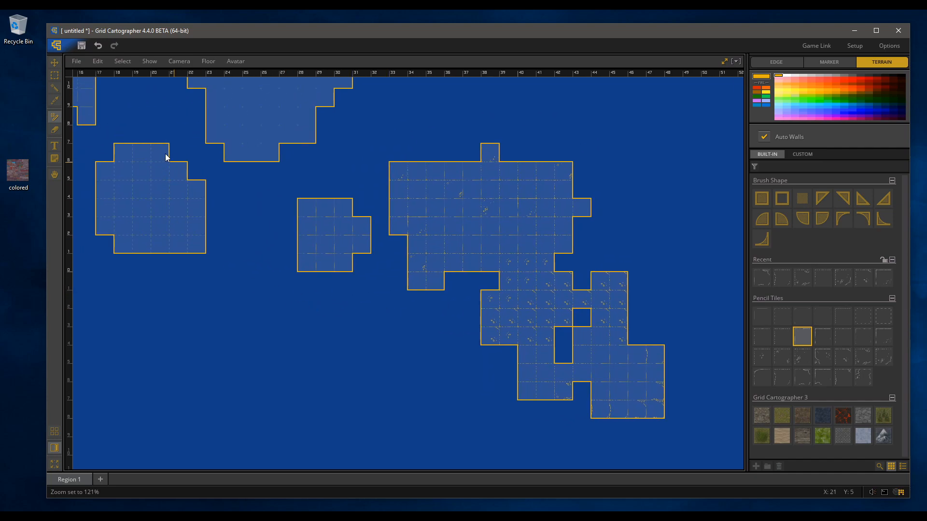
pyautogui.click(149, 61)
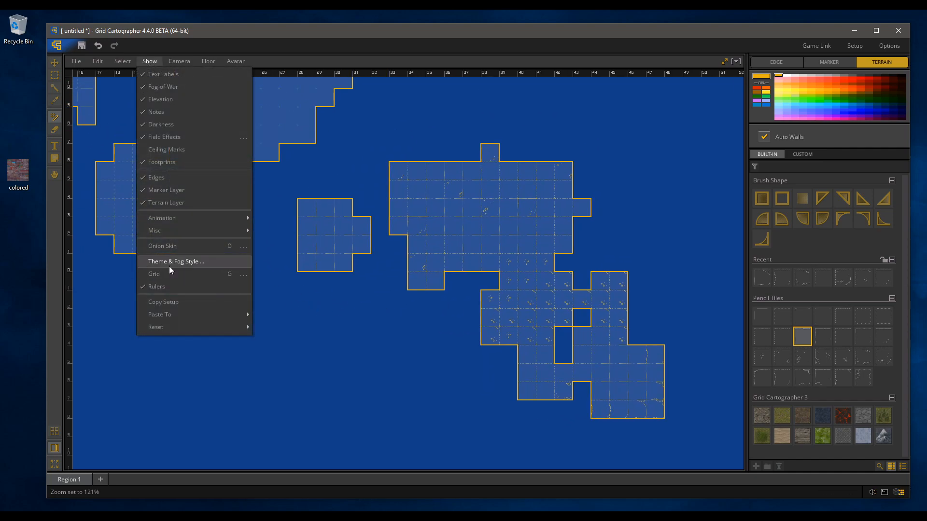
# - Apply the Black on White map theme from Theme & Fog Style
pyautogui.click(175, 261)
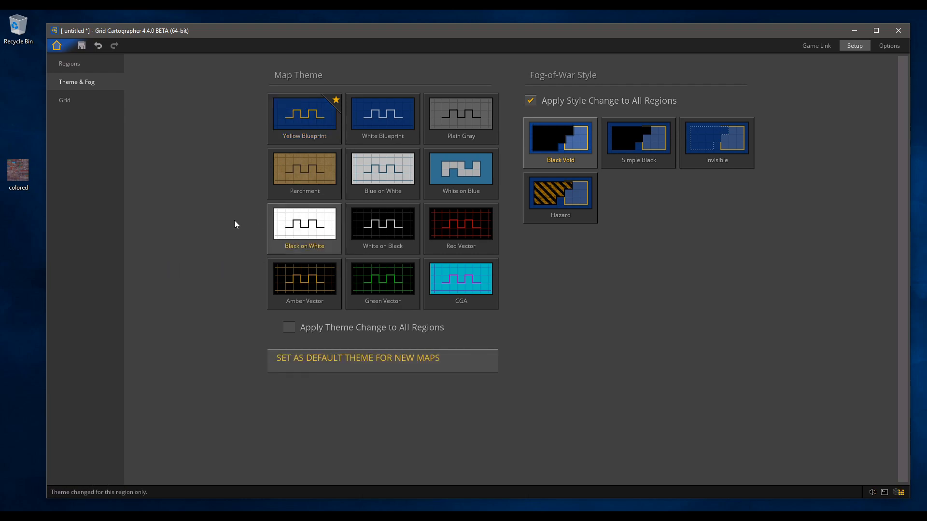
pyautogui.click(56, 45)
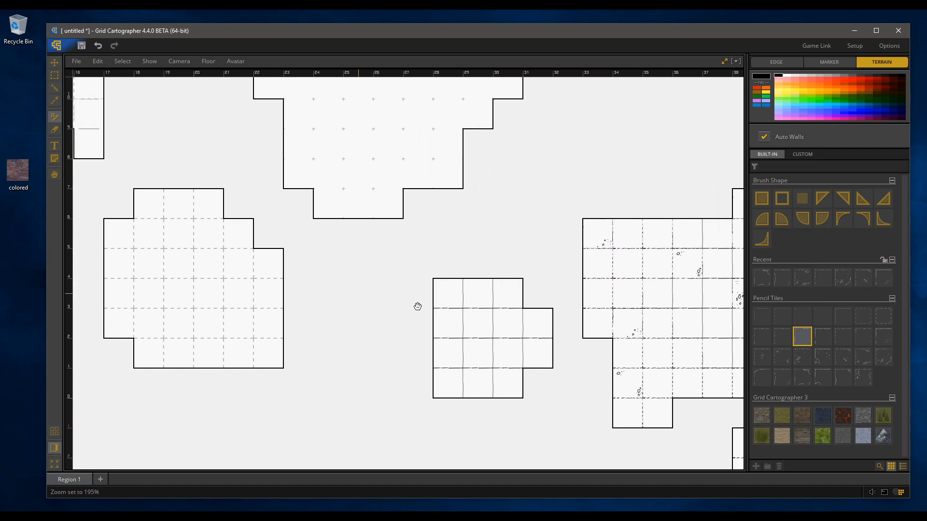
pyautogui.moveTo(416, 307); pyautogui.dragTo(586, 316)
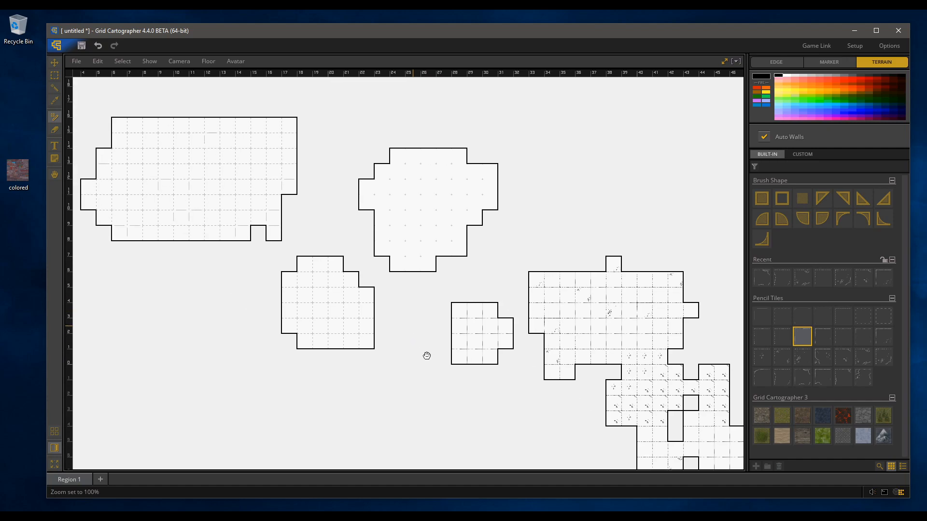
pyautogui.scroll(-3)
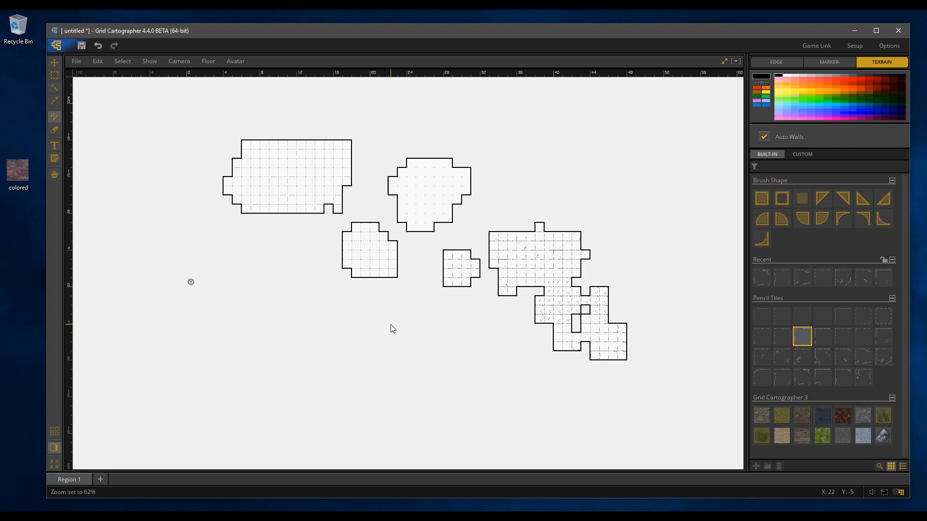
pyautogui.moveTo(391, 328)
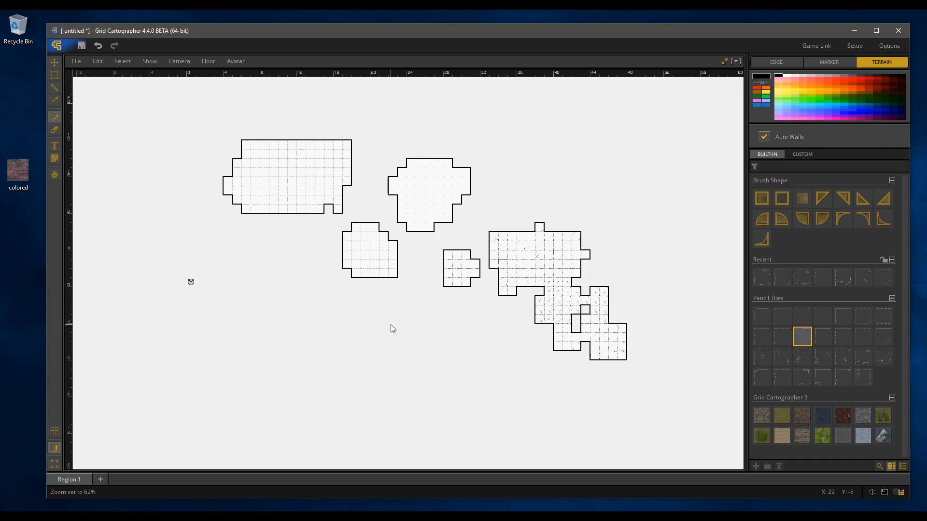